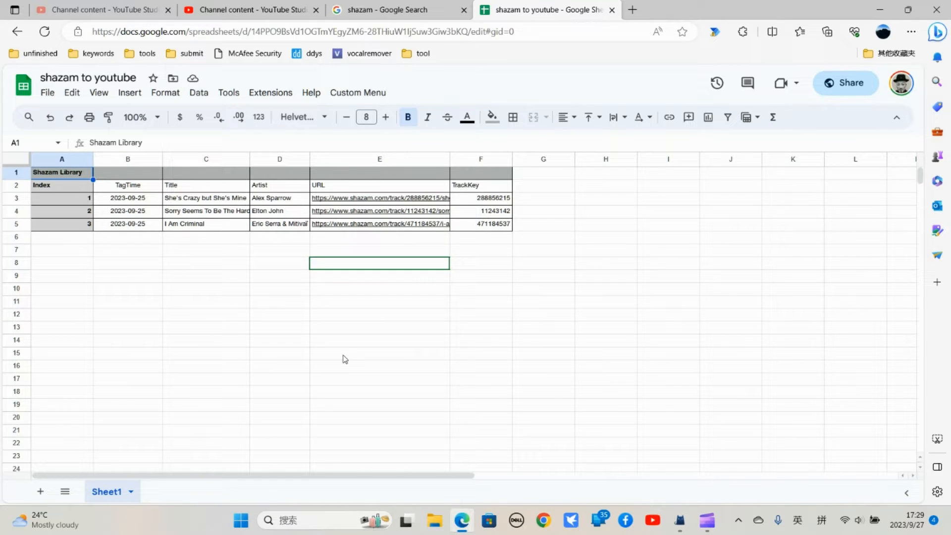
mouse_move(338, 364)
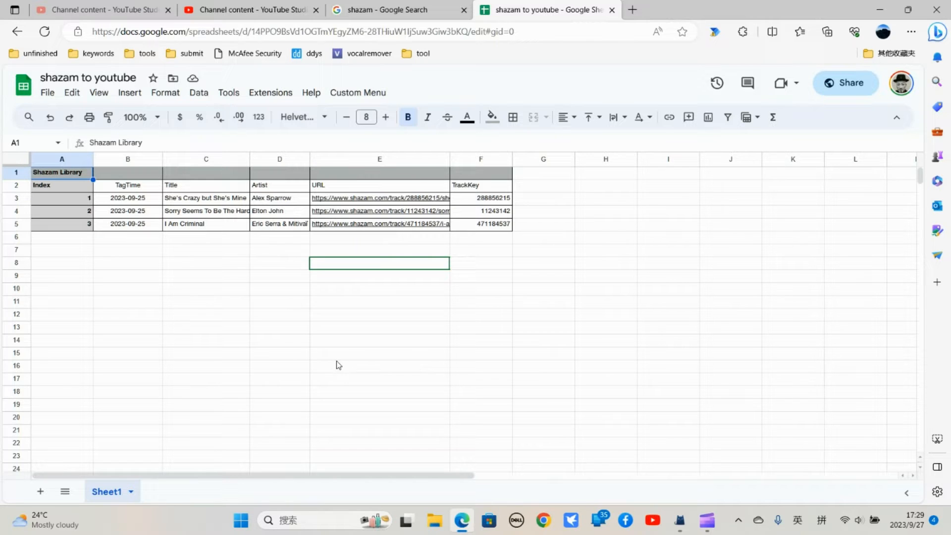
Open shazam.com from the Google results and go to My Library
left_click(394, 10)
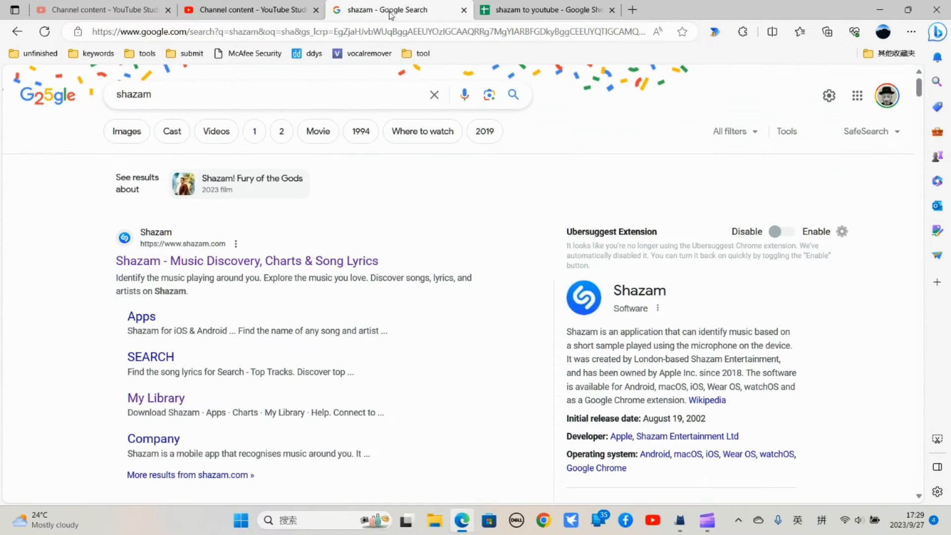
mouse_move(246, 260)
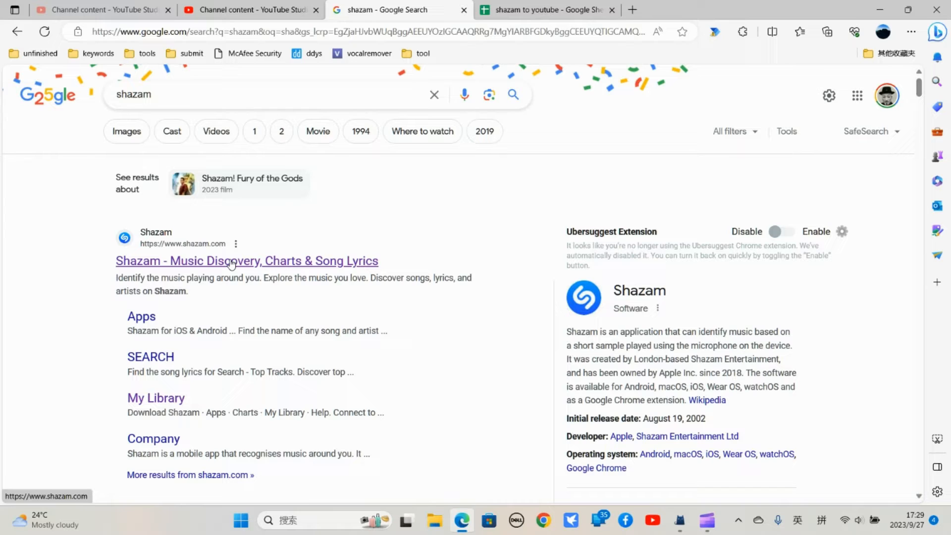
left_click(247, 260)
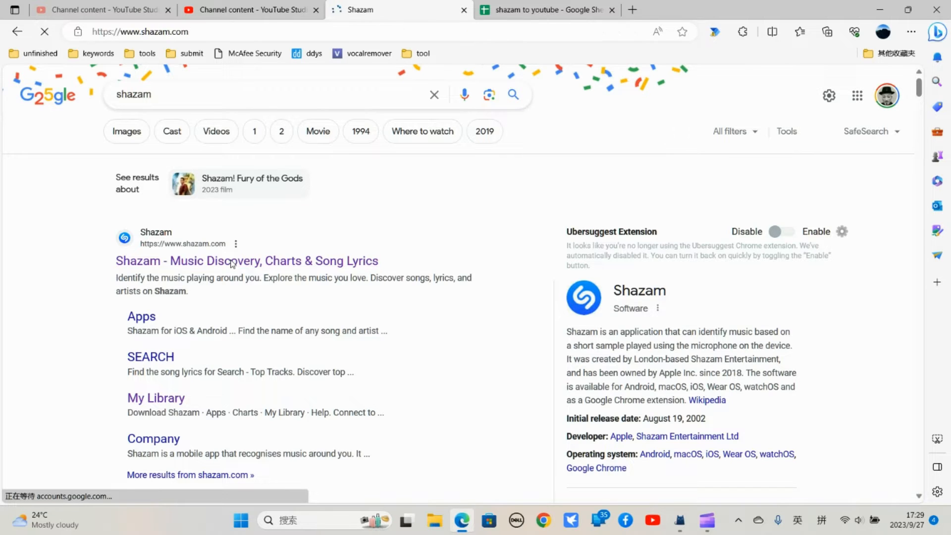
left_click(246, 260)
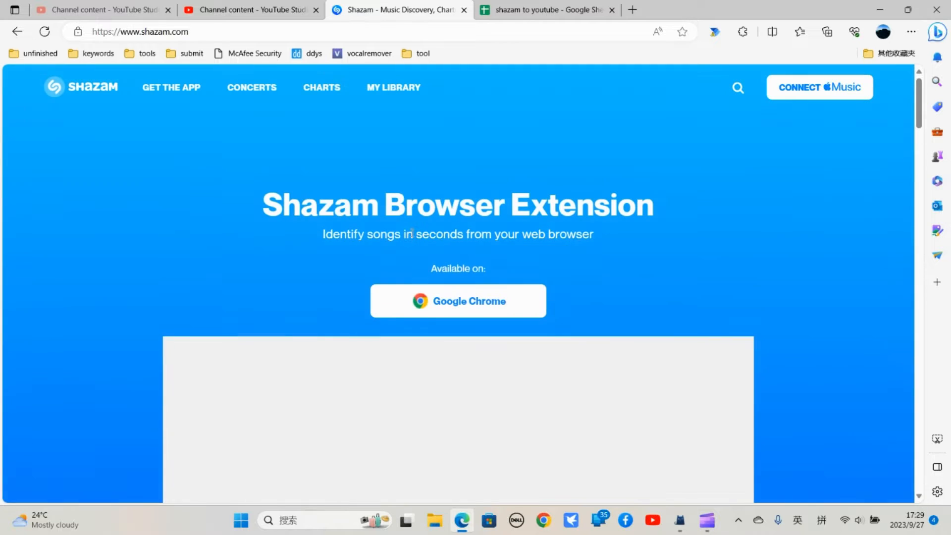
left_click(393, 87)
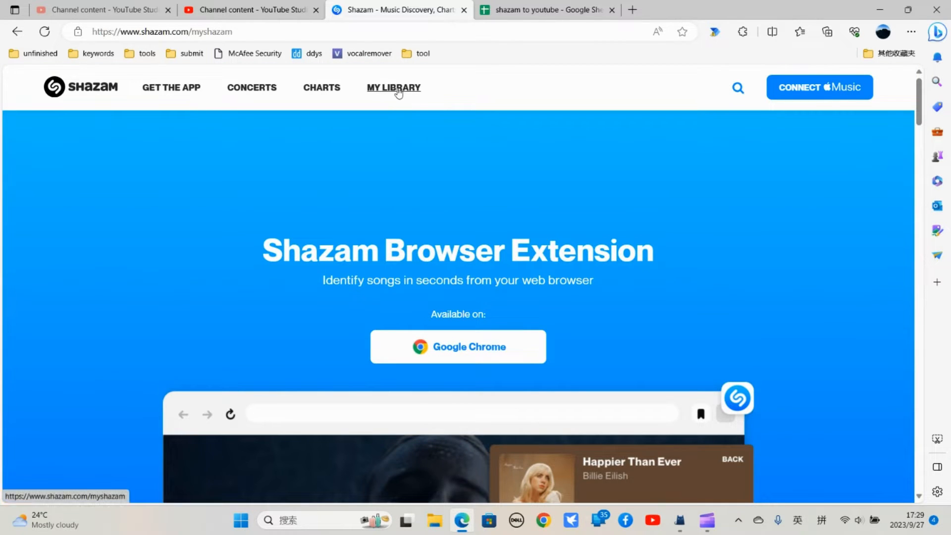
Download the library as shazamlibrary.csv and open the file
left_click(392, 87)
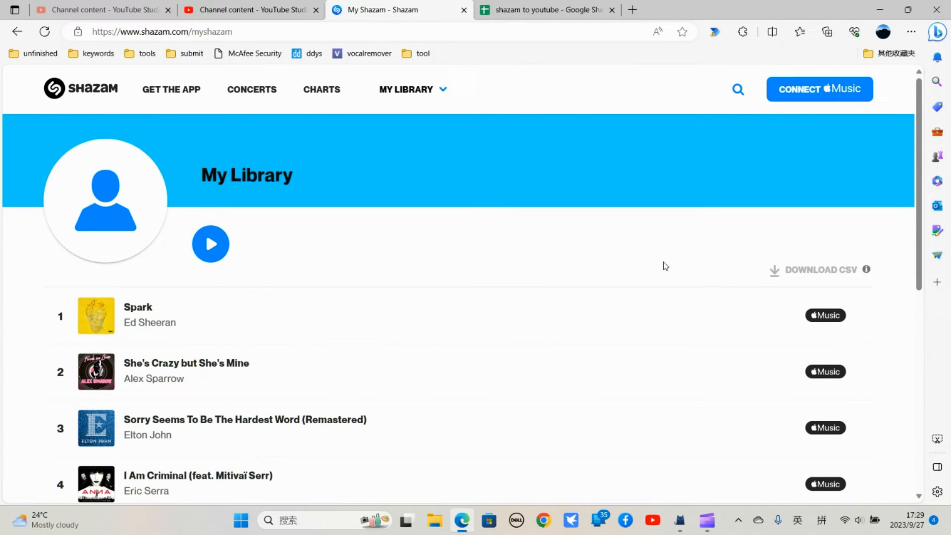
mouse_move(819, 273)
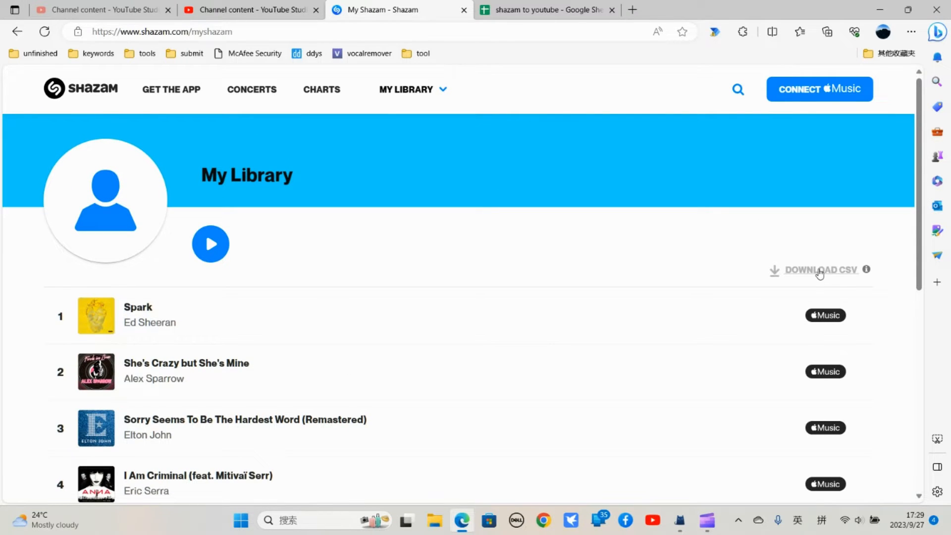
scroll("down", 3)
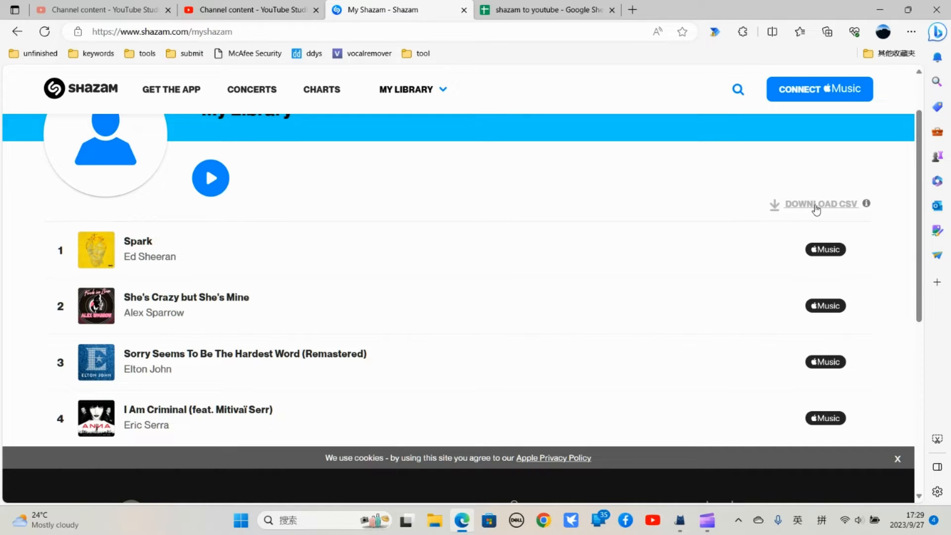
left_click(820, 203)
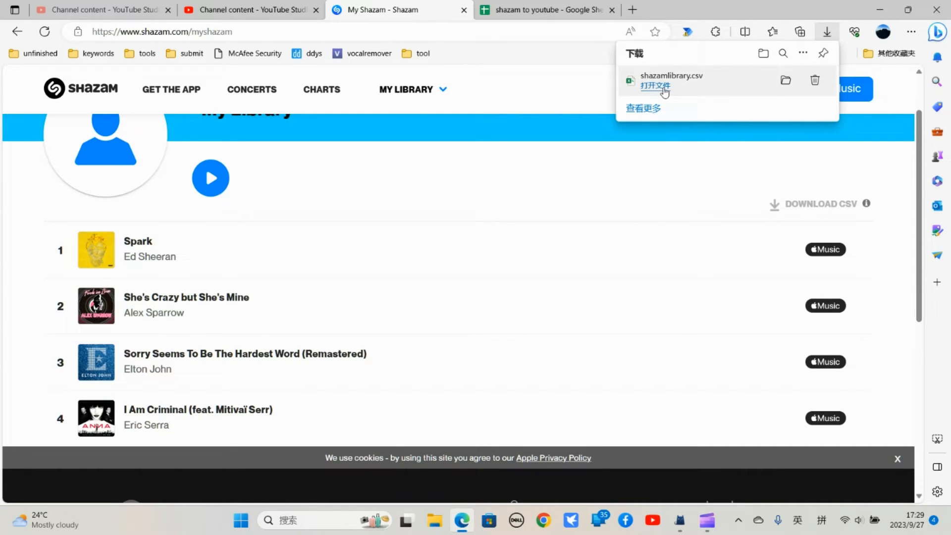
left_click(654, 86)
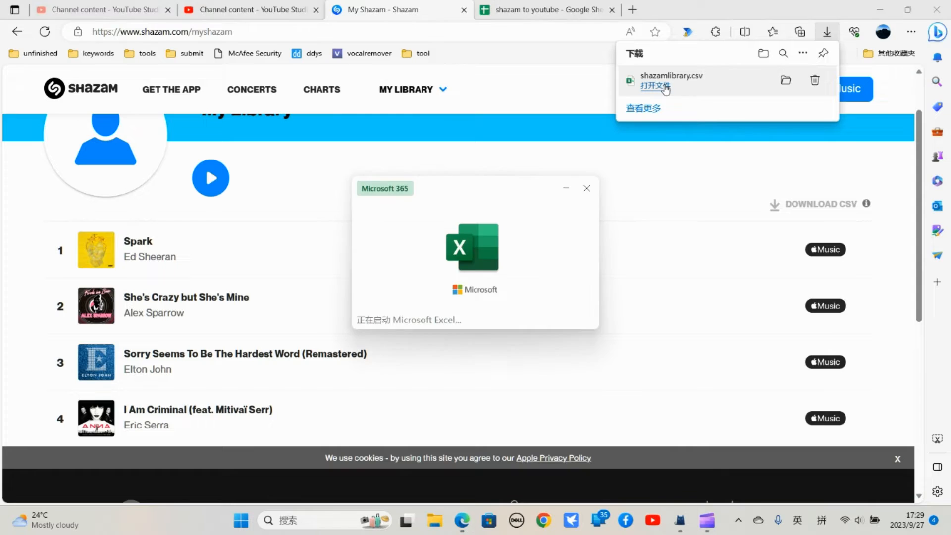
Copy the four-track Shazam table from shazamlibrary.csv in Excel
left_click(653, 86)
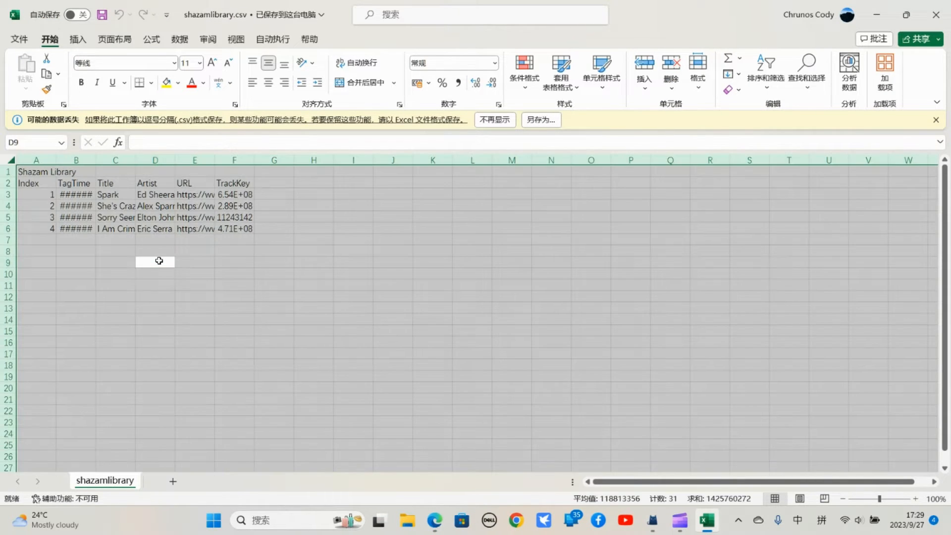
left_click(116, 217)
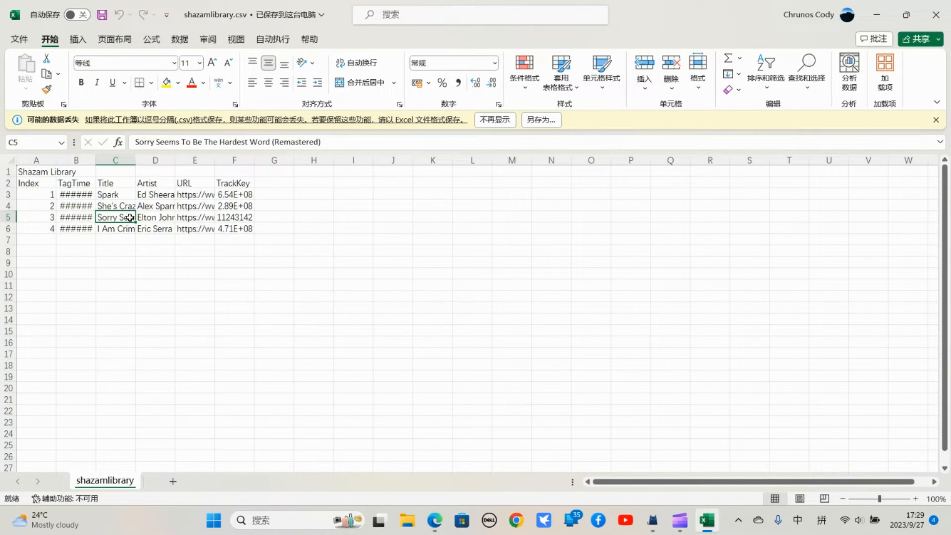
key("ctrl+c")
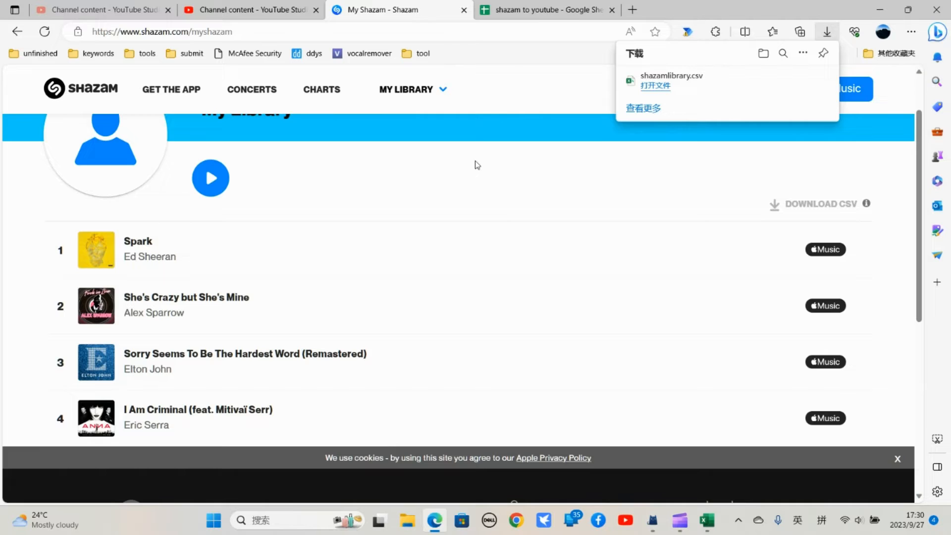
Paste the copied library over the old table in A1:F5 of the spreadsheet
left_click(545, 10)
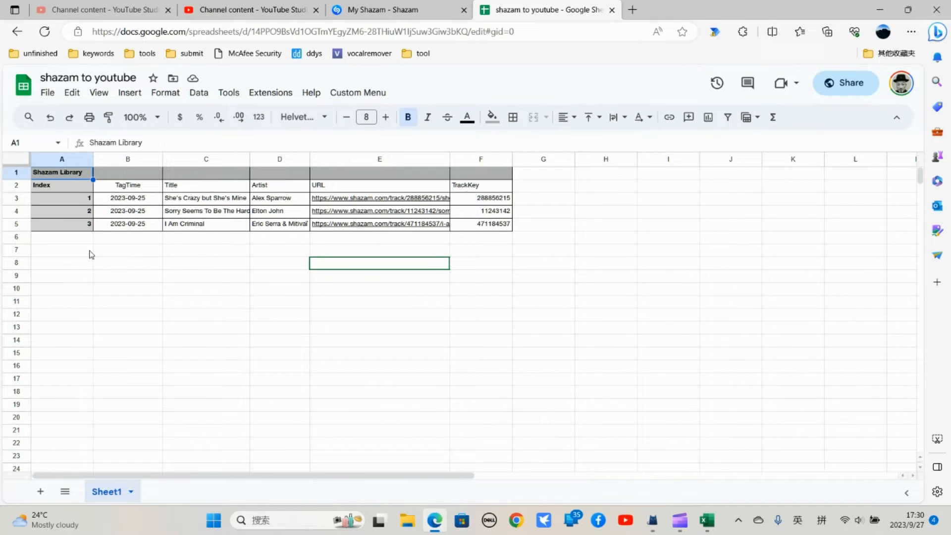
mouse_move(116, 253)
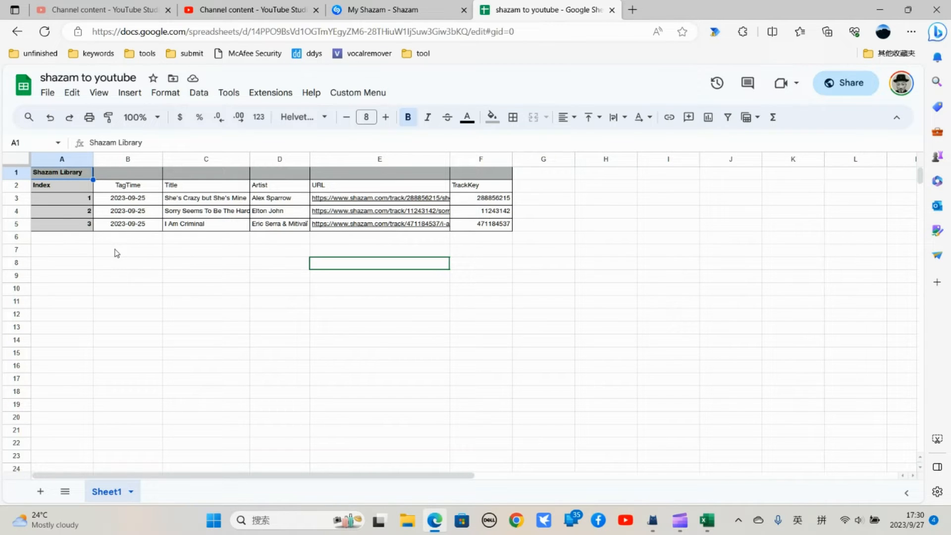
left_click_drag(60, 173, 481, 223)
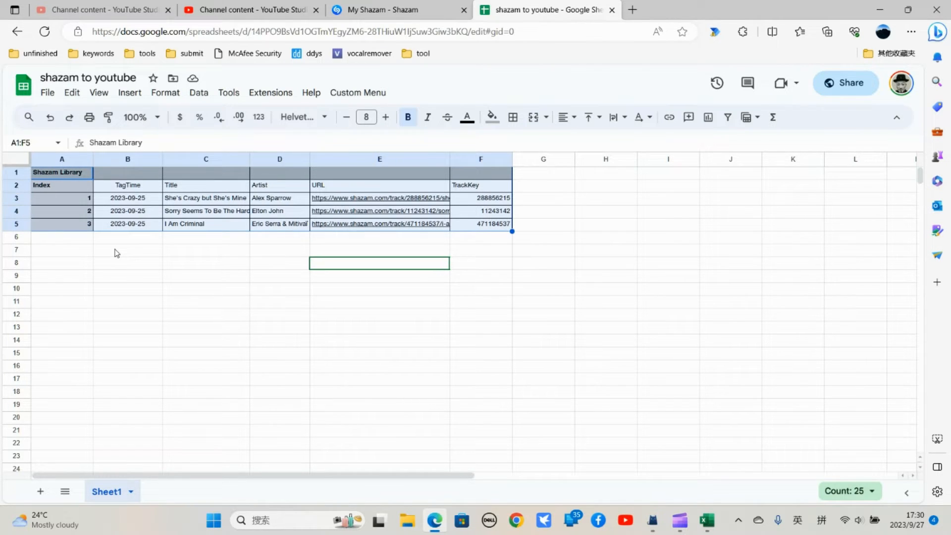
key("ctrl+v")
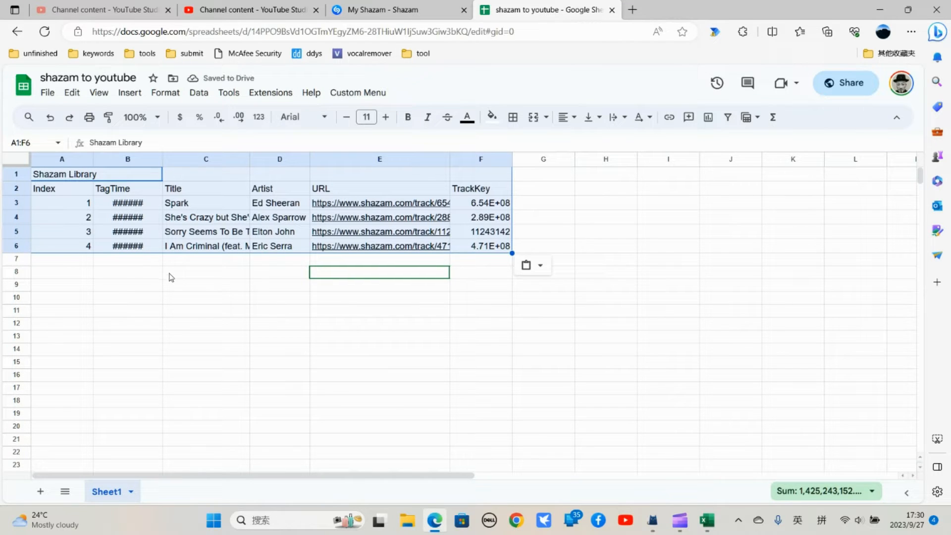
mouse_move(456, 253)
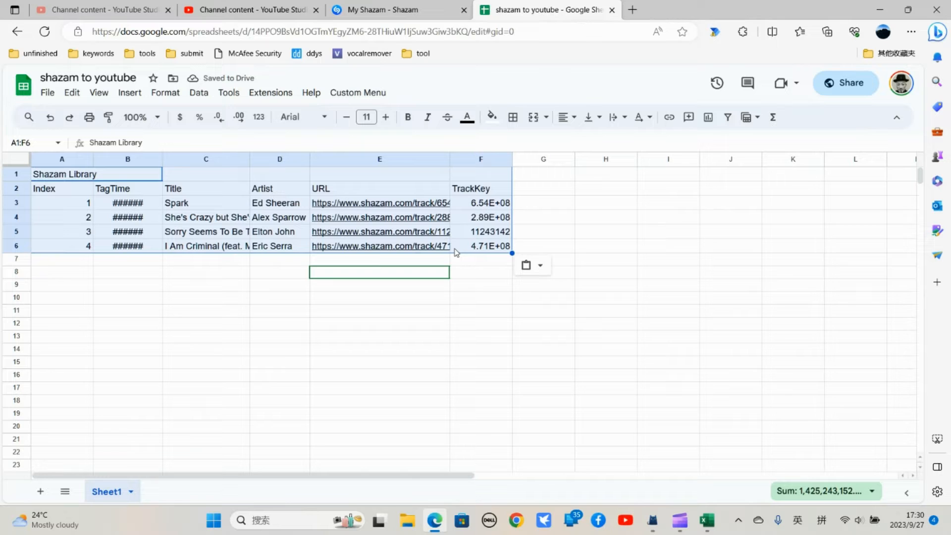
mouse_move(451, 291)
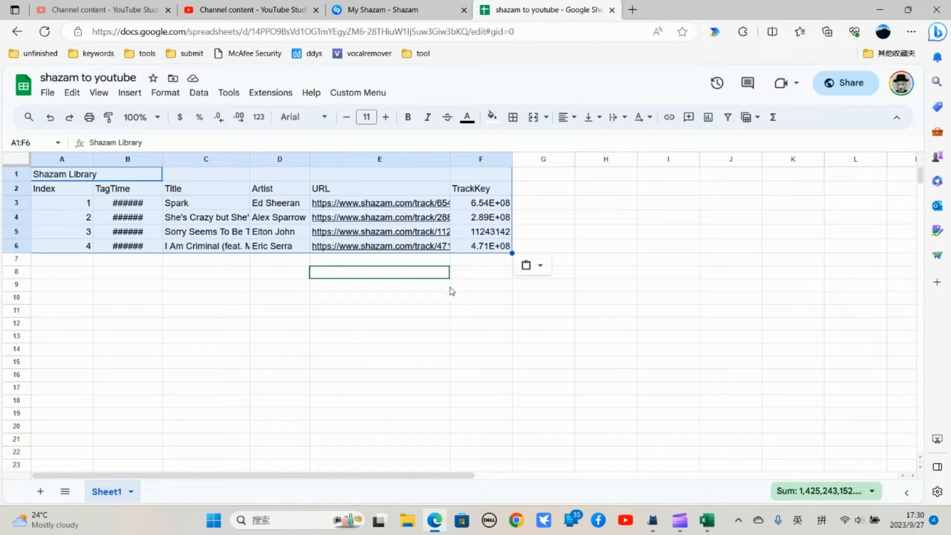
left_click(206, 259)
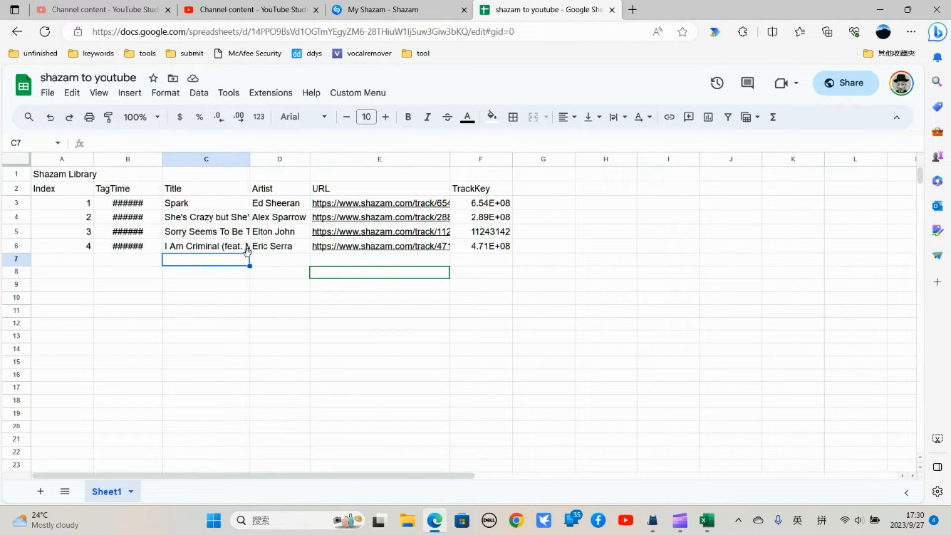
mouse_move(245, 190)
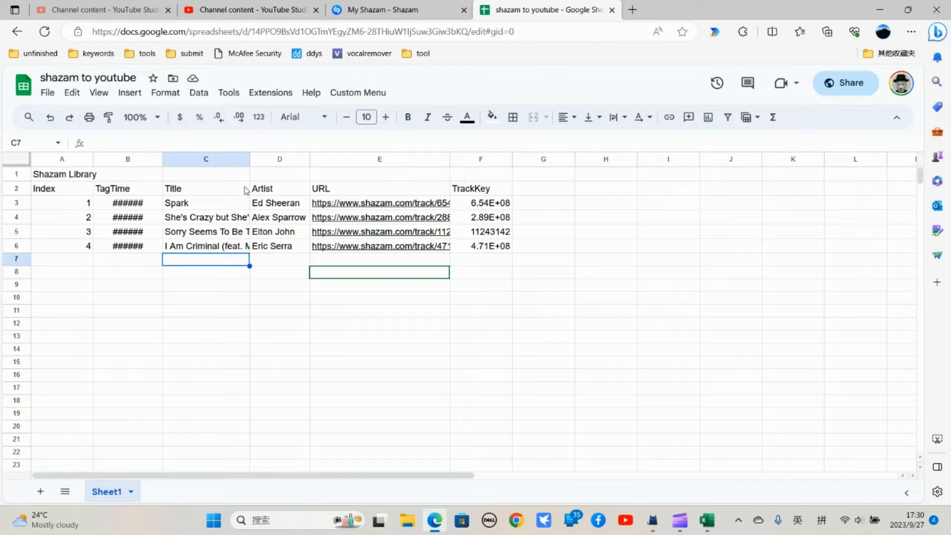
Run the custom YouTube URL script to fill links in column G
left_click(357, 92)
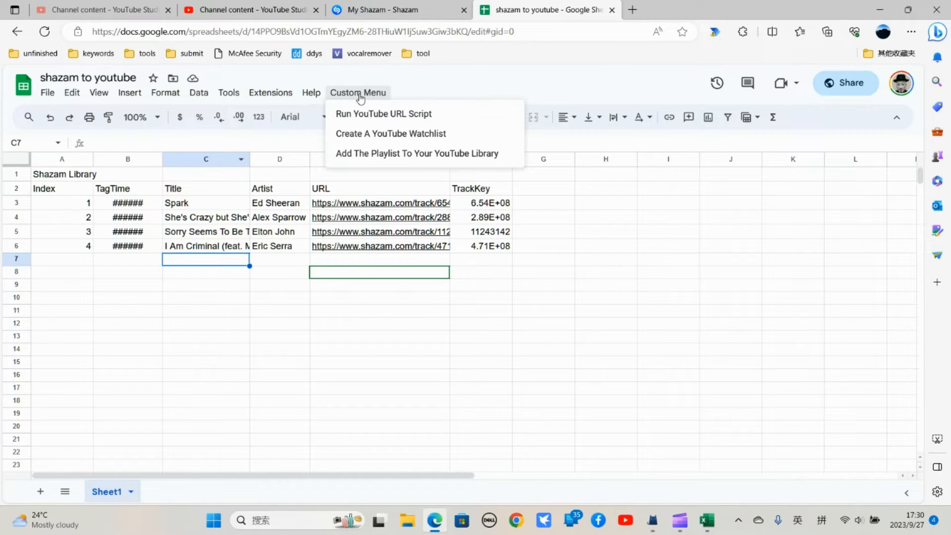
mouse_move(375, 121)
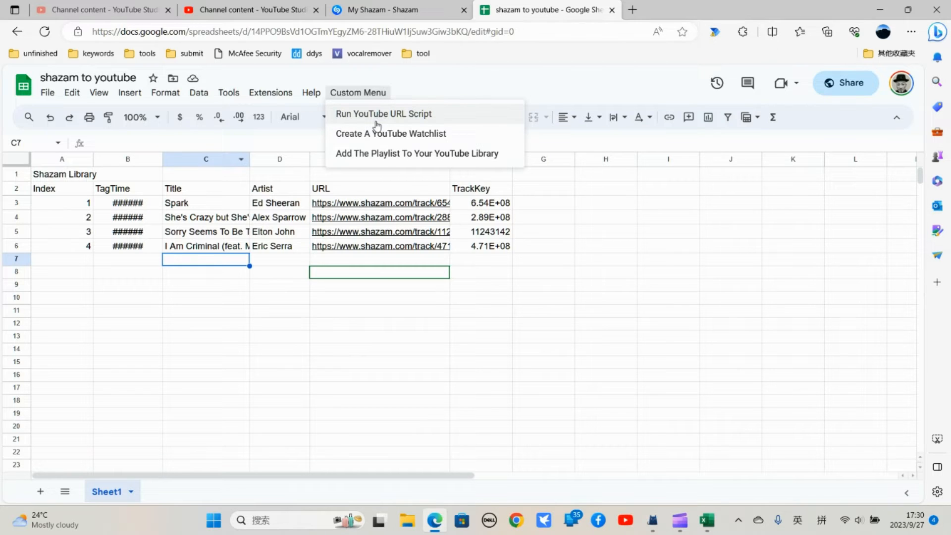
mouse_move(392, 112)
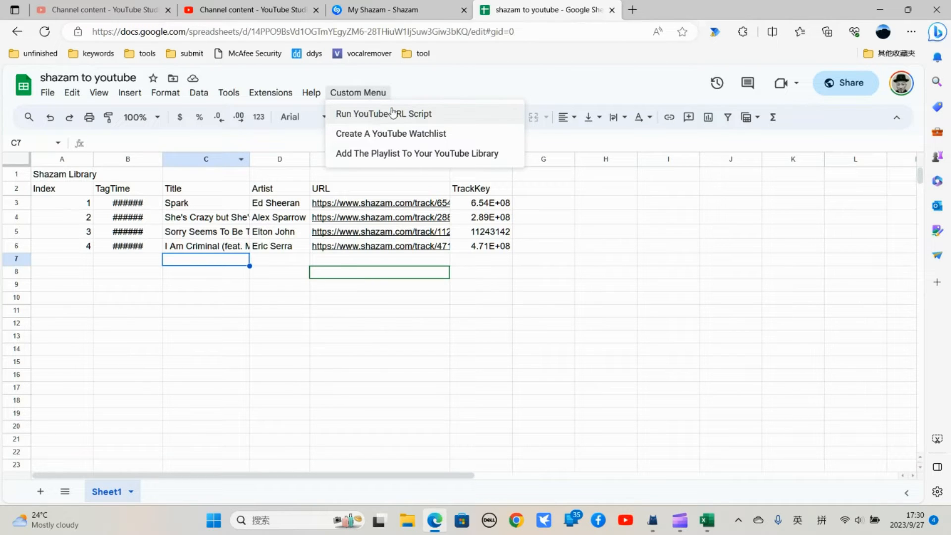
mouse_move(390, 125)
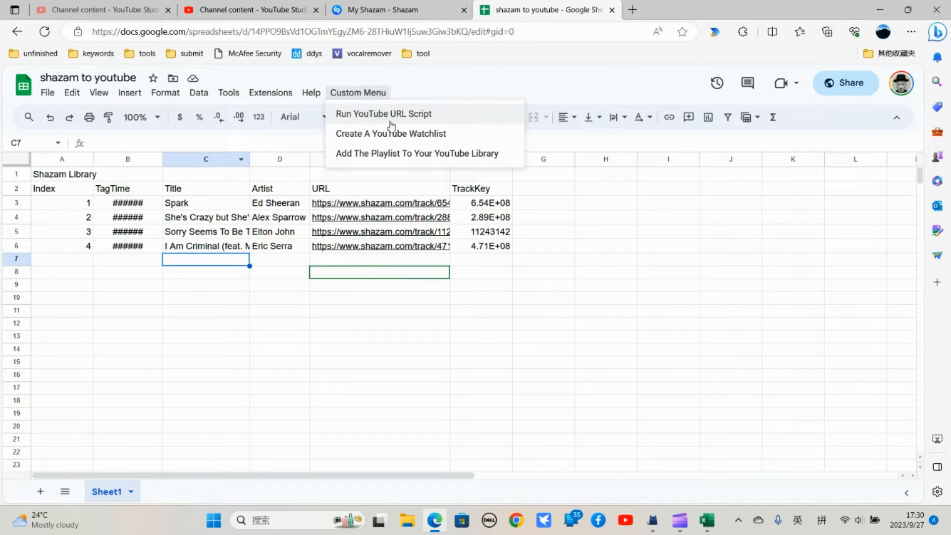
mouse_move(388, 109)
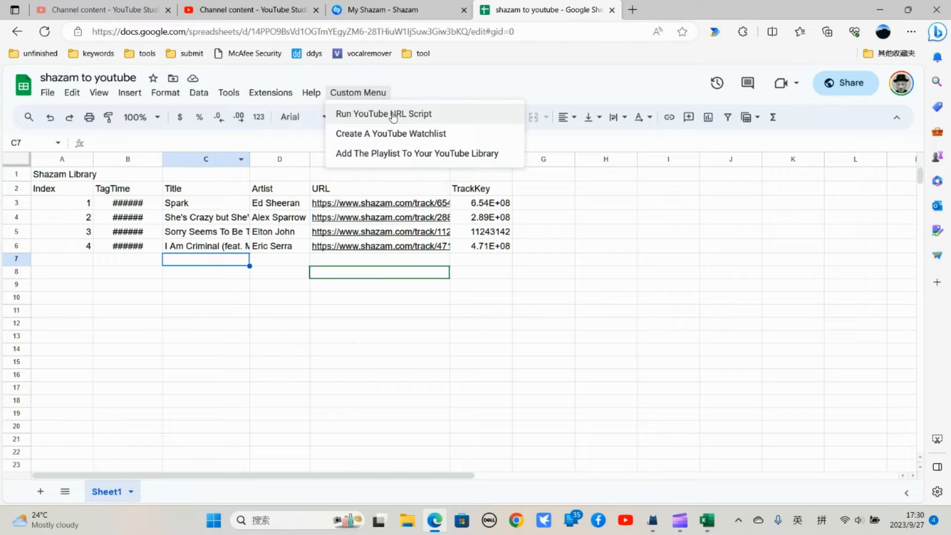
left_click(383, 114)
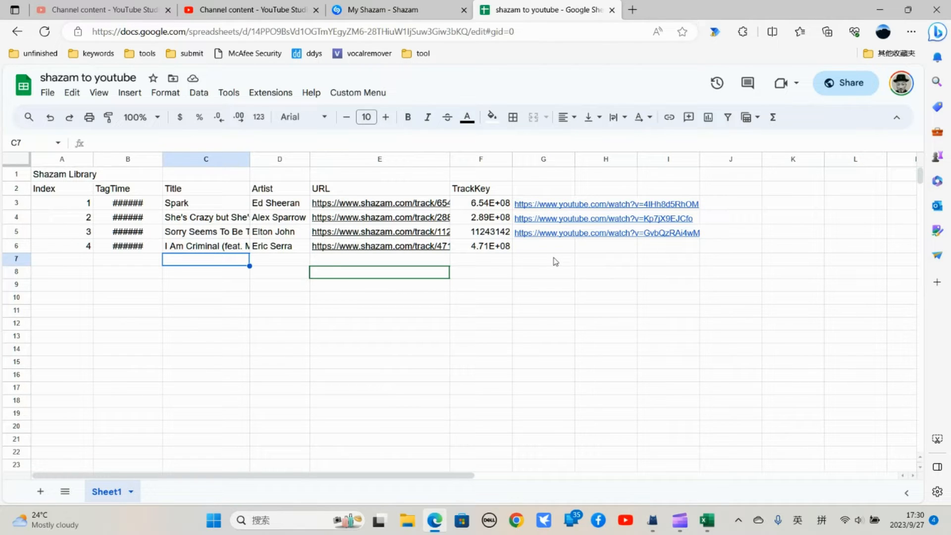
mouse_move(559, 235)
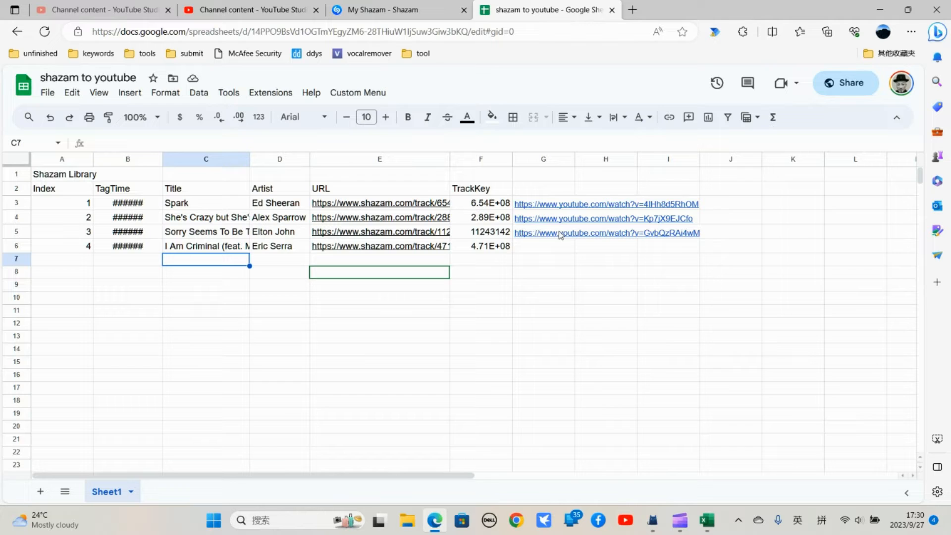
mouse_move(512, 243)
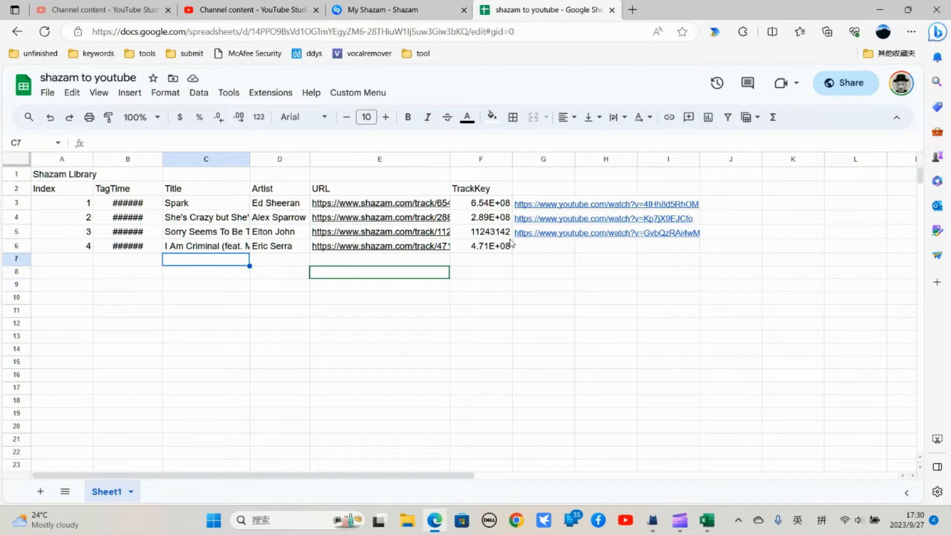
mouse_move(310, 92)
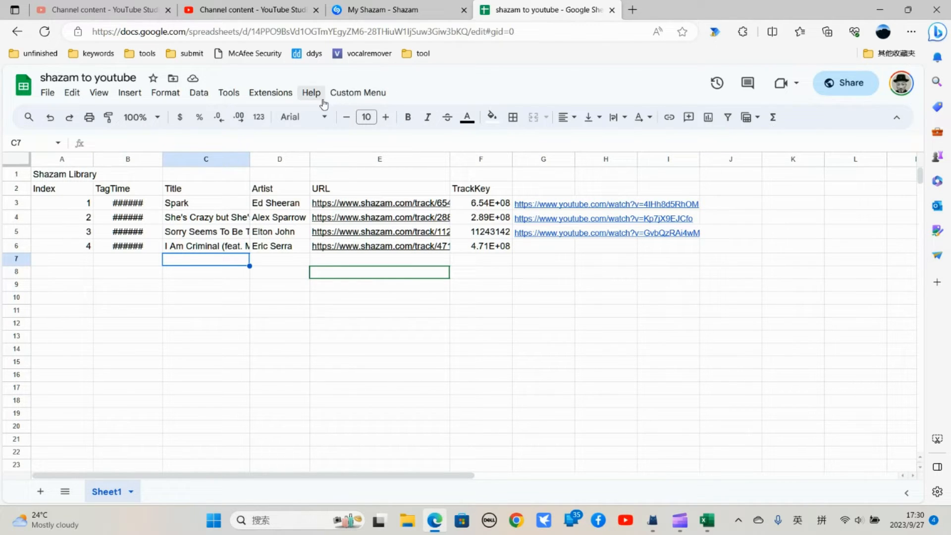
Open the Apps Script editor and widen the Title column
left_click(270, 92)
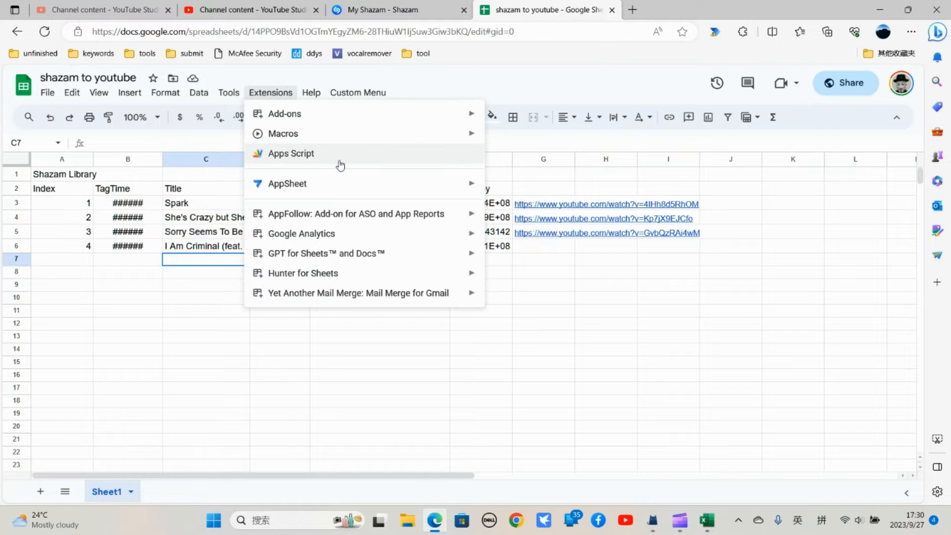
left_click(290, 153)
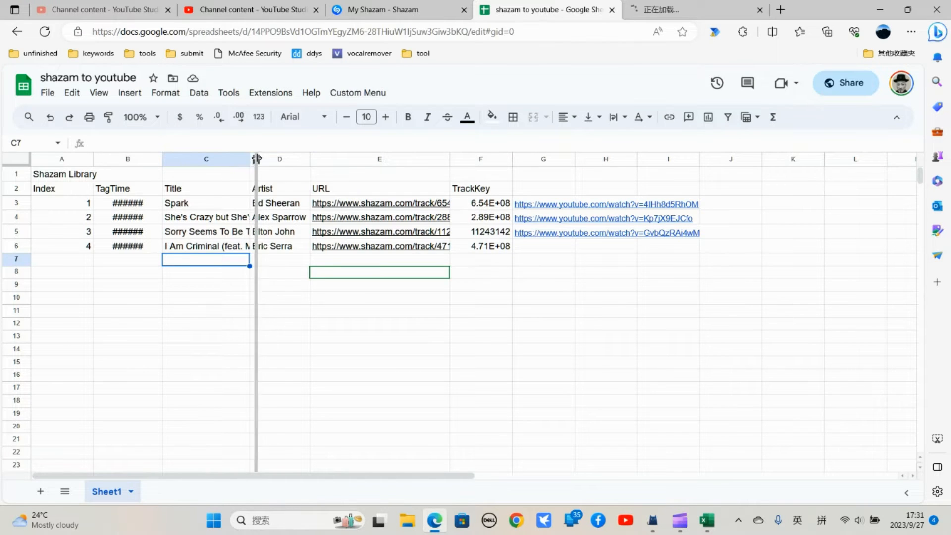
left_click_drag(254, 159, 281, 158)
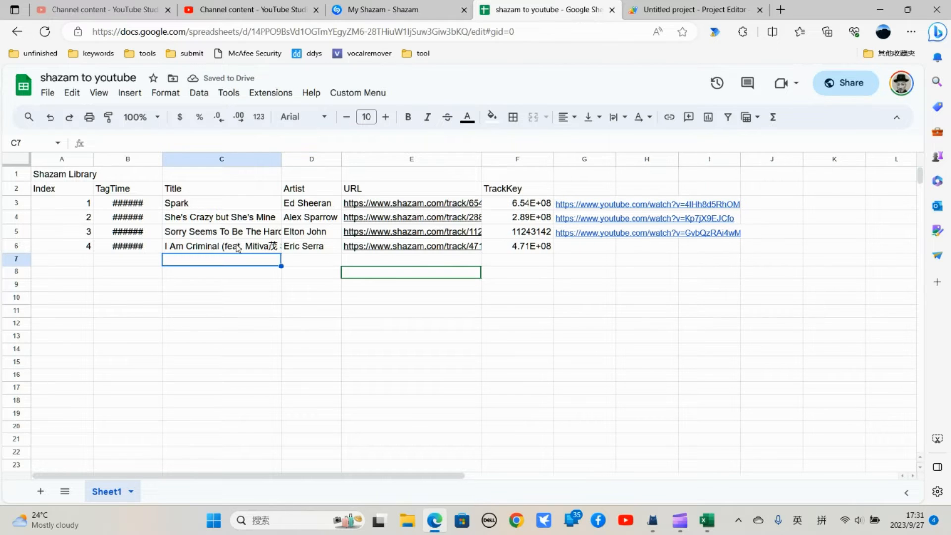
Shorten track 4's title in C6 to 'I Am Criminal' and select the link cells
left_click(221, 245)
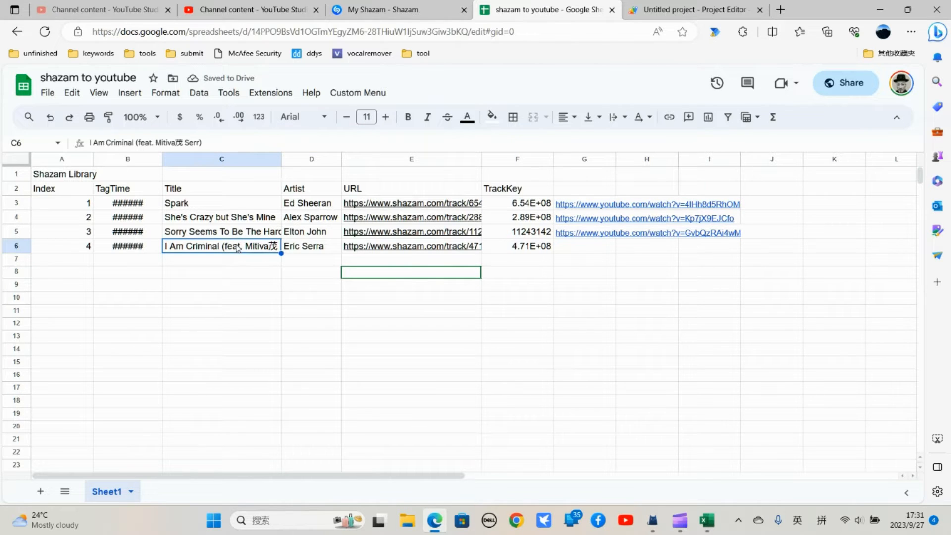
double_click(222, 246)
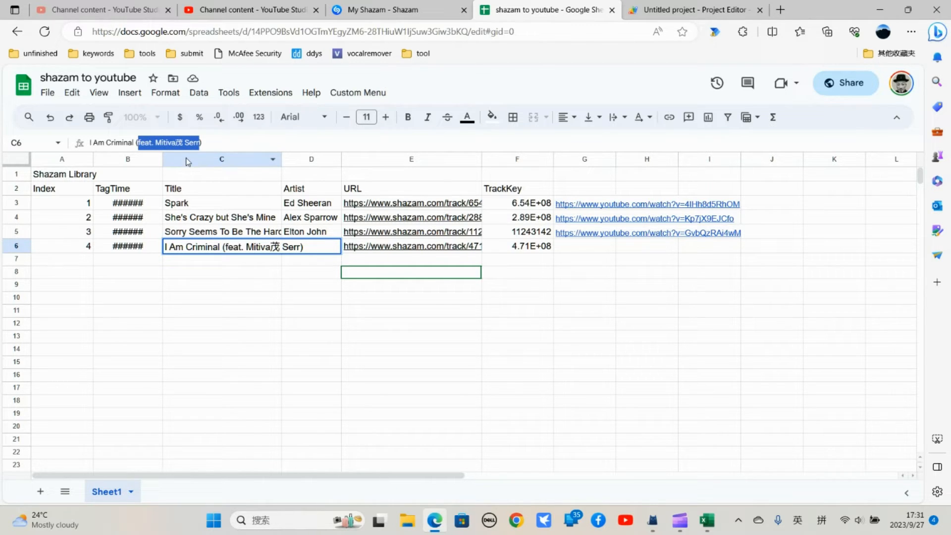
key("Delete")
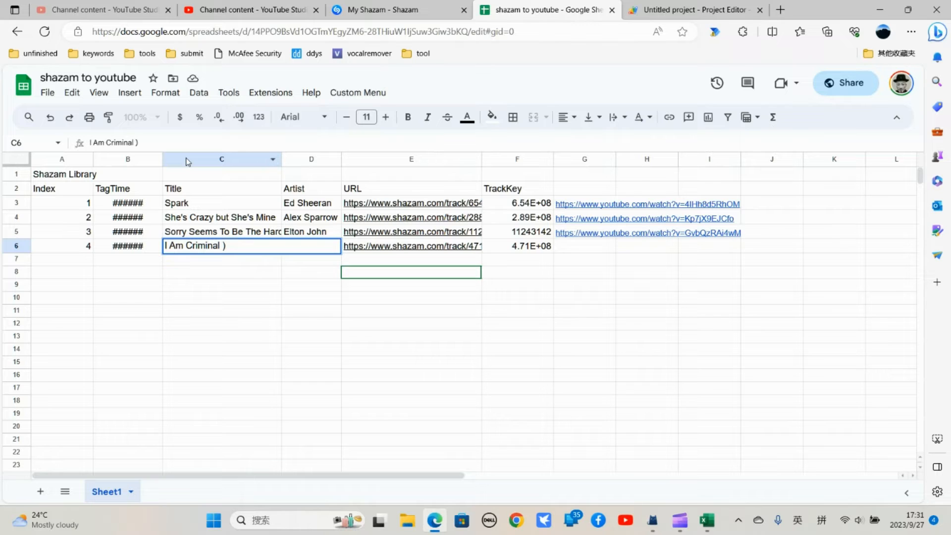
key("Backspace")
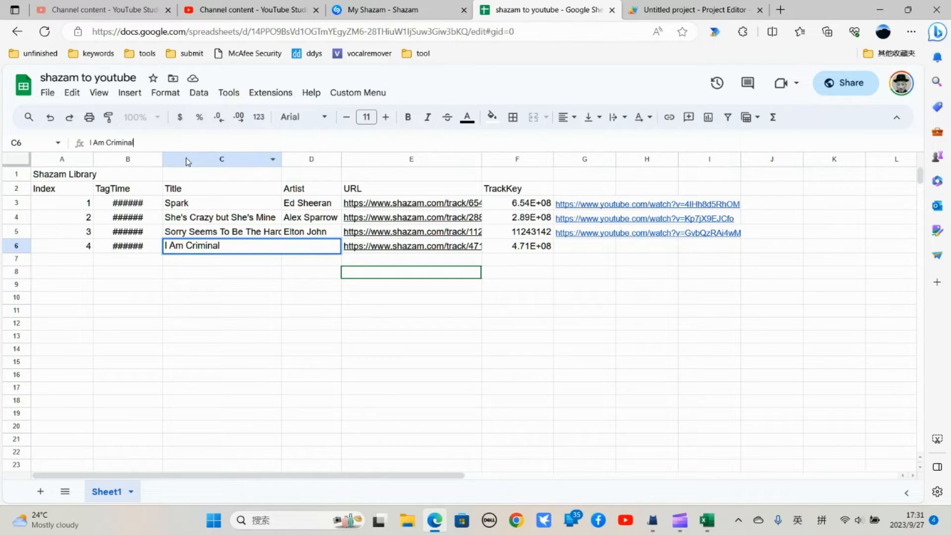
left_click(584, 245)
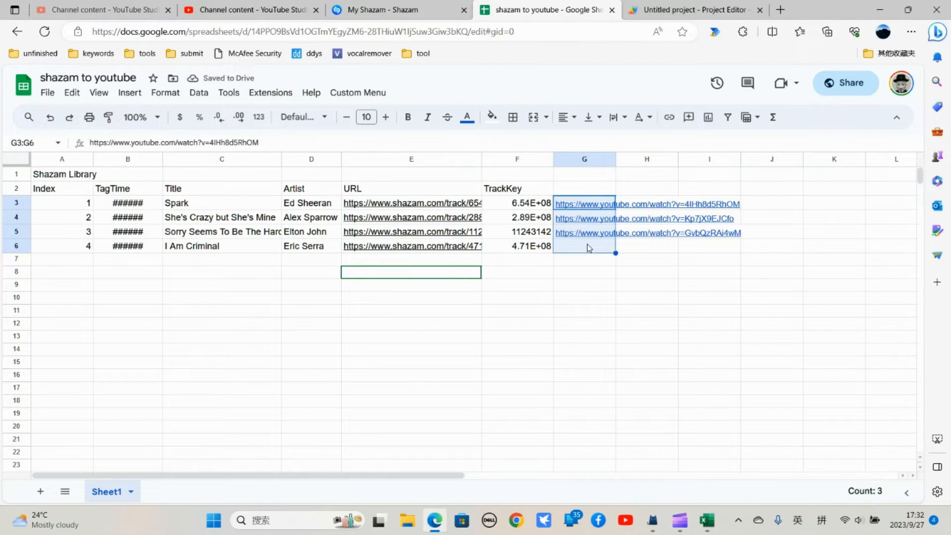
Rerun Run YouTube URL Script and preview the new G6 link for I Am Criminal
left_click(357, 92)
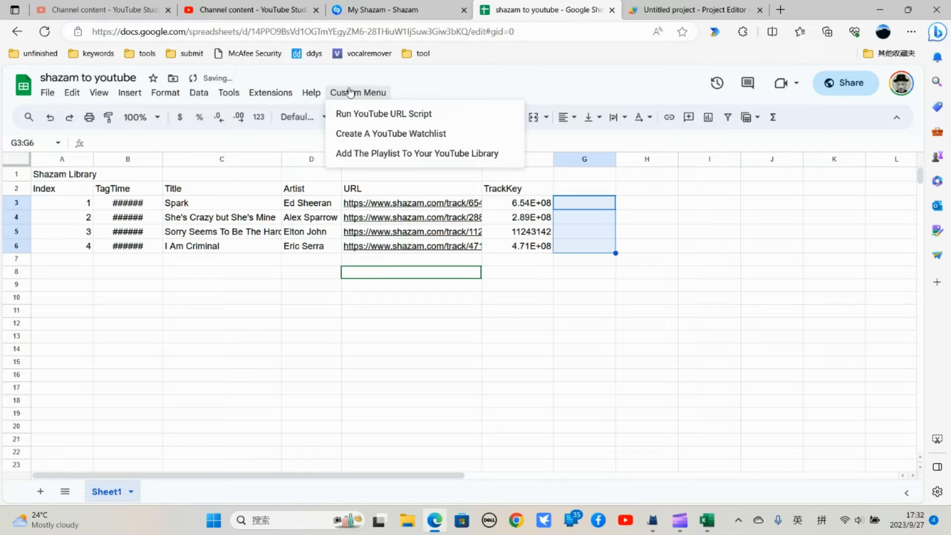
left_click(383, 113)
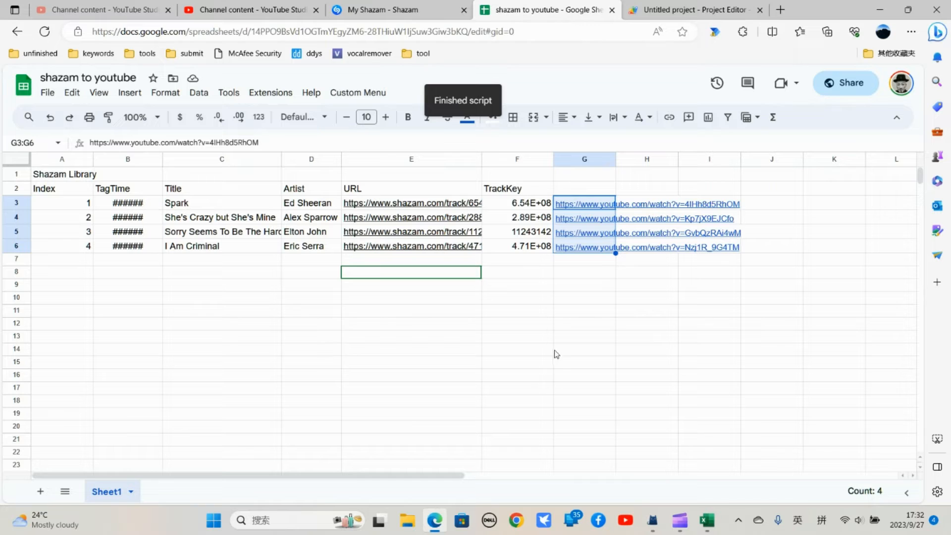
left_click(584, 271)
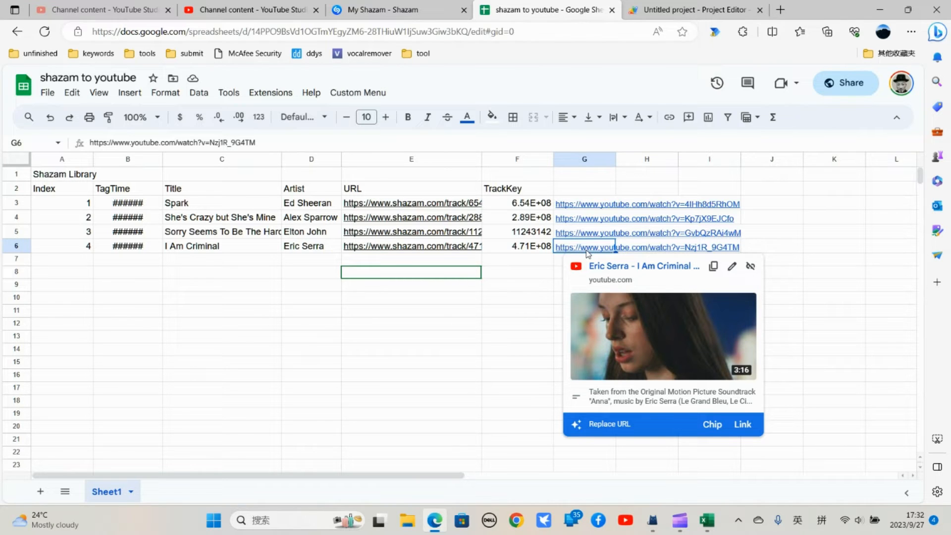
left_click(516, 272)
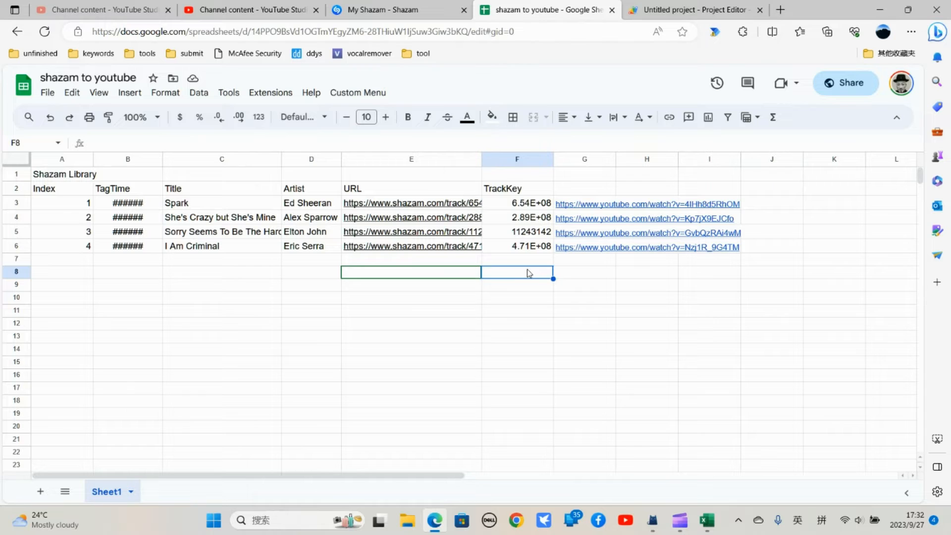
Create a YouTube watchlist, open the C1 link as a four-video list, then return
left_click(358, 92)
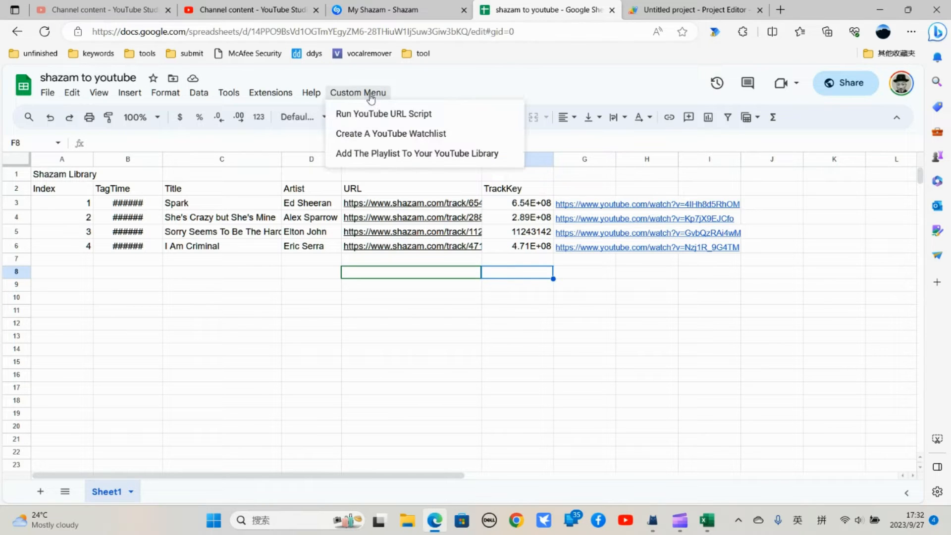
mouse_move(395, 133)
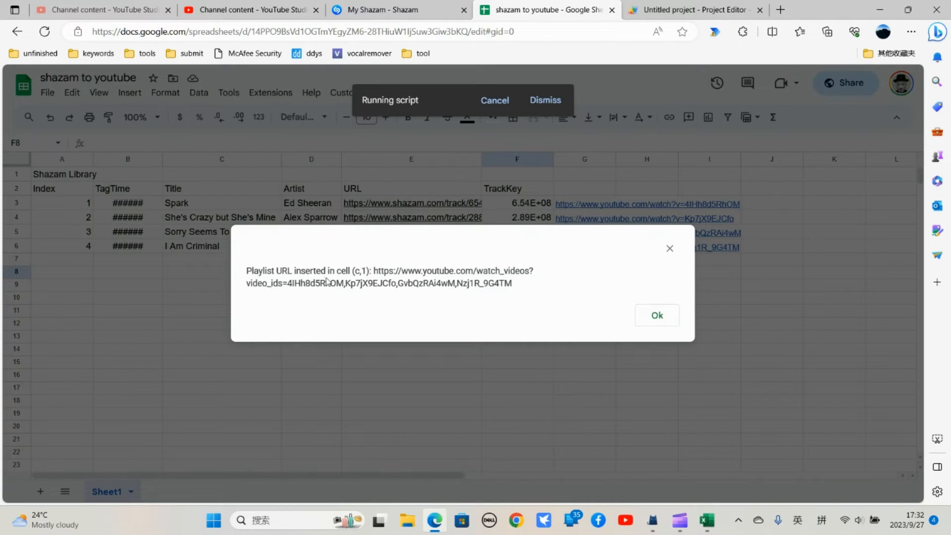
mouse_move(445, 256)
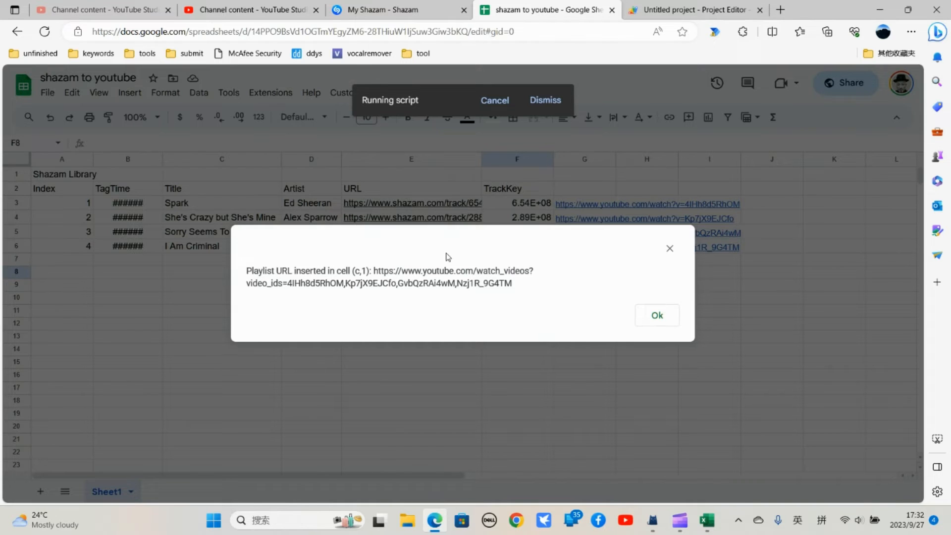
left_click(656, 314)
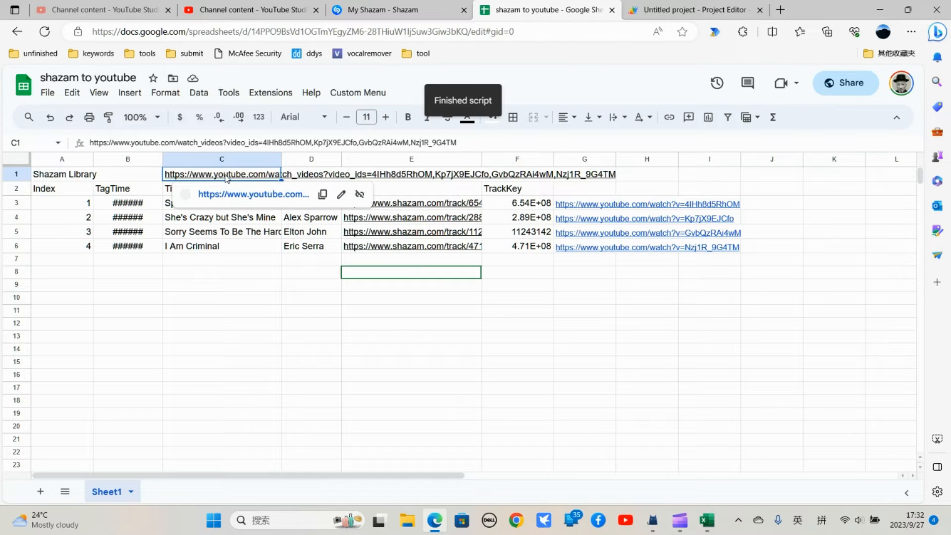
mouse_move(249, 198)
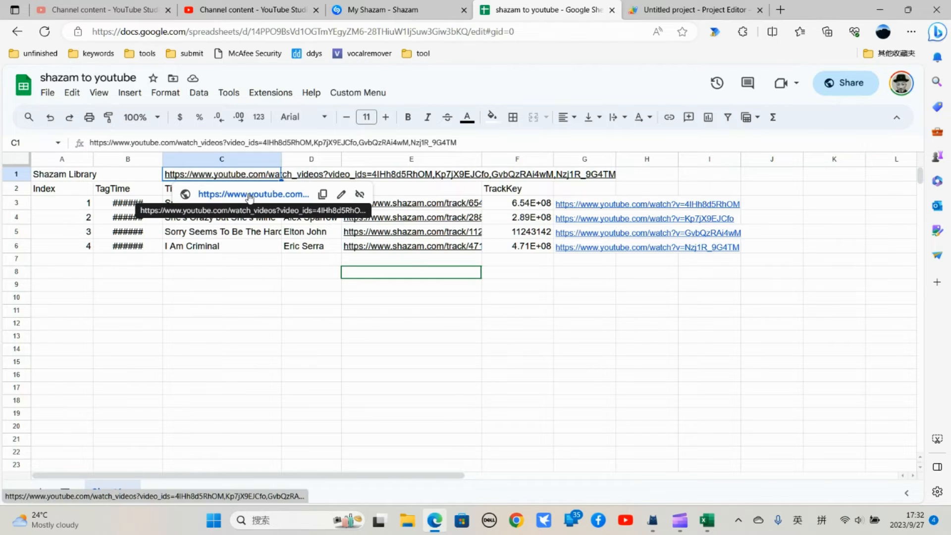
left_click(252, 194)
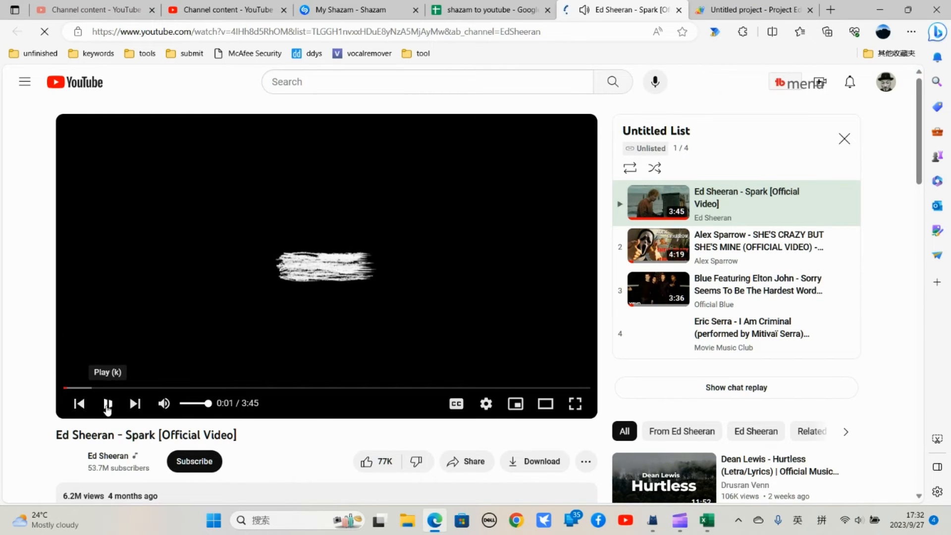
left_click(107, 403)
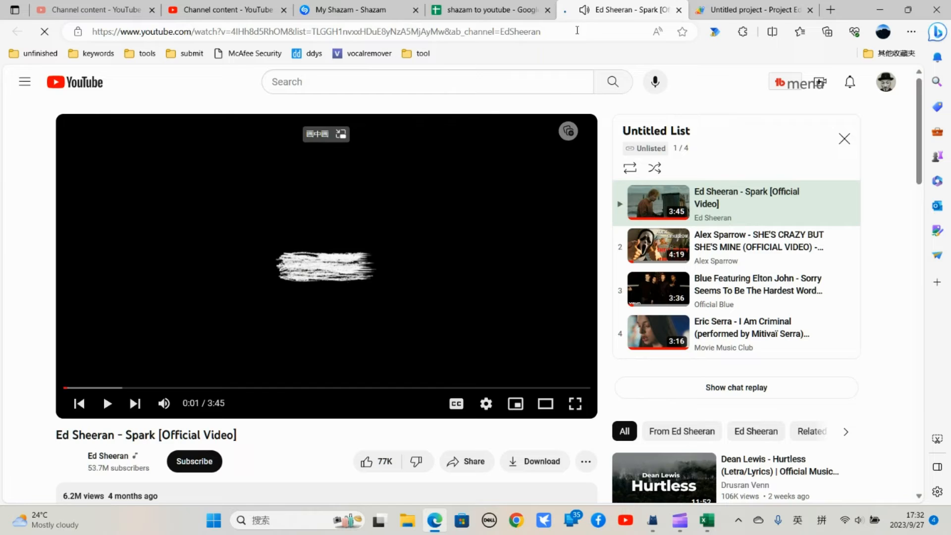
left_click(490, 10)
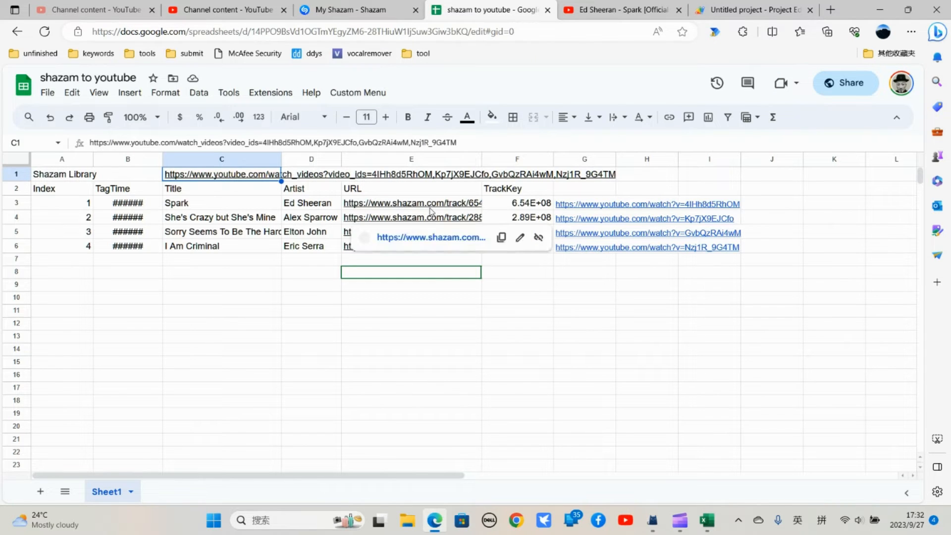
Choose Add The Playlist To Your YouTube Library from Custom Menu
left_click(357, 93)
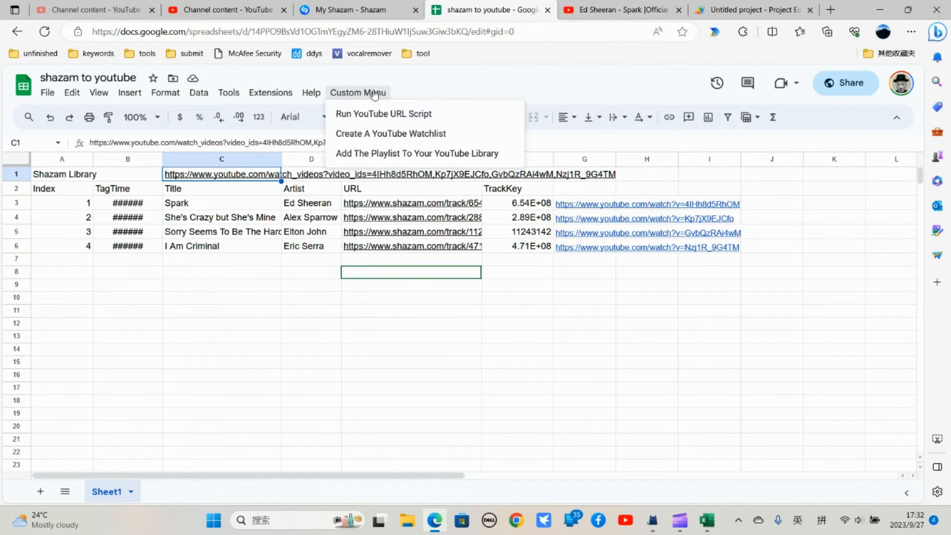
mouse_move(374, 154)
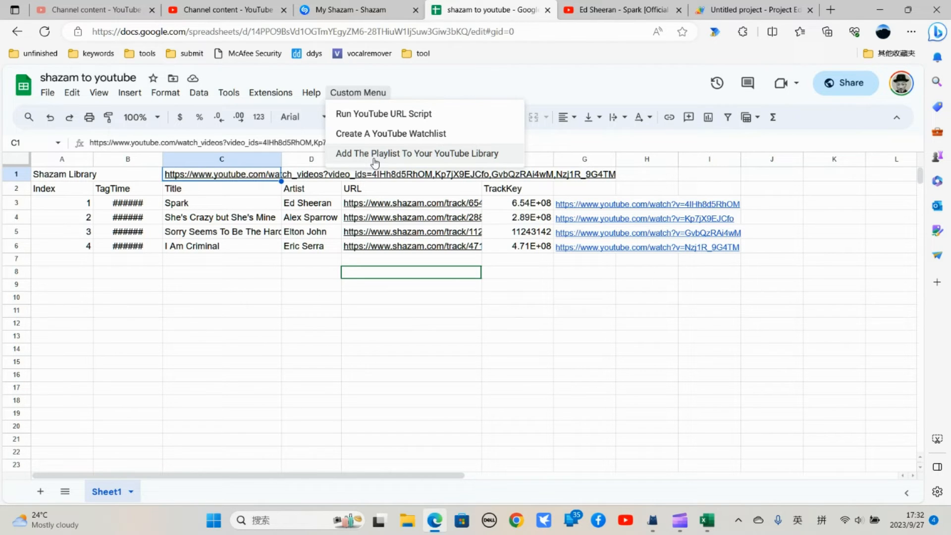
mouse_move(448, 163)
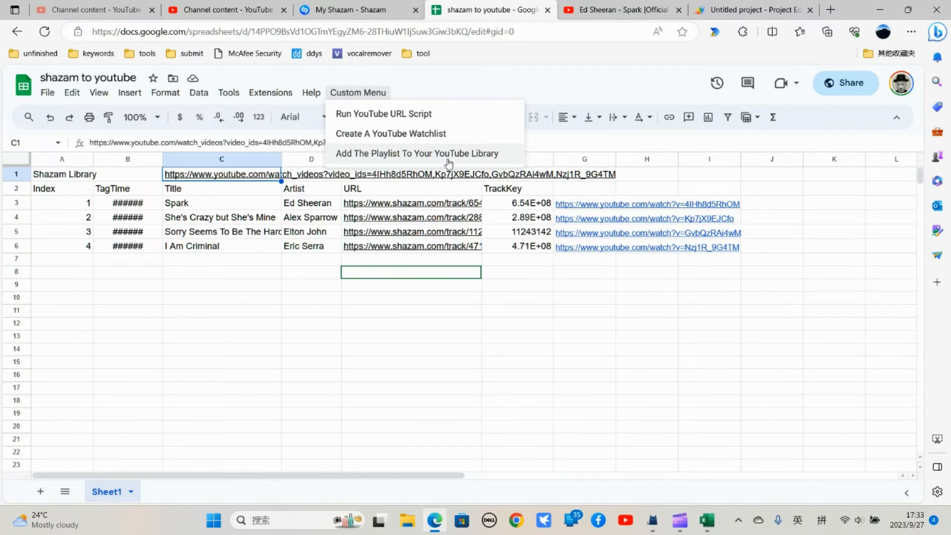
mouse_move(430, 161)
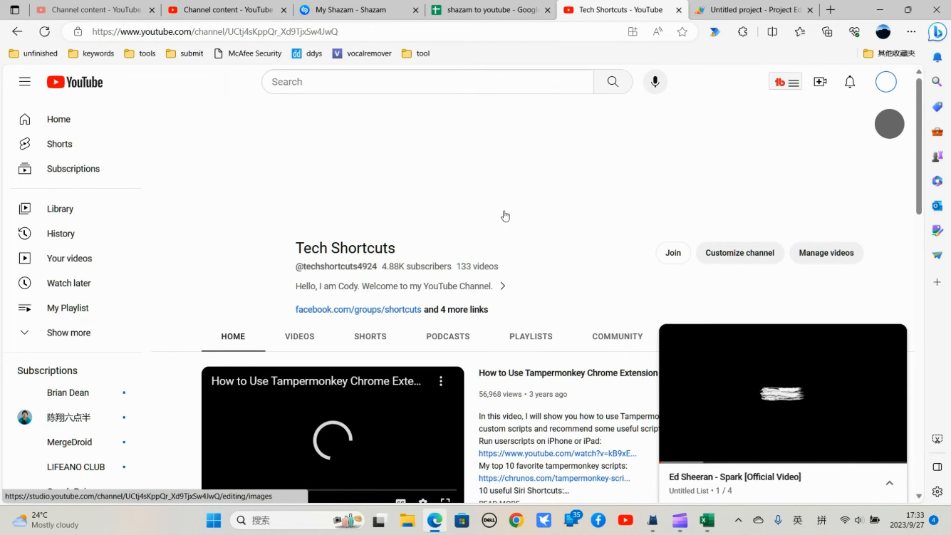
Open the private four-track My Playlist from the channel's Playlists, then return to the sheet
left_click(530, 336)
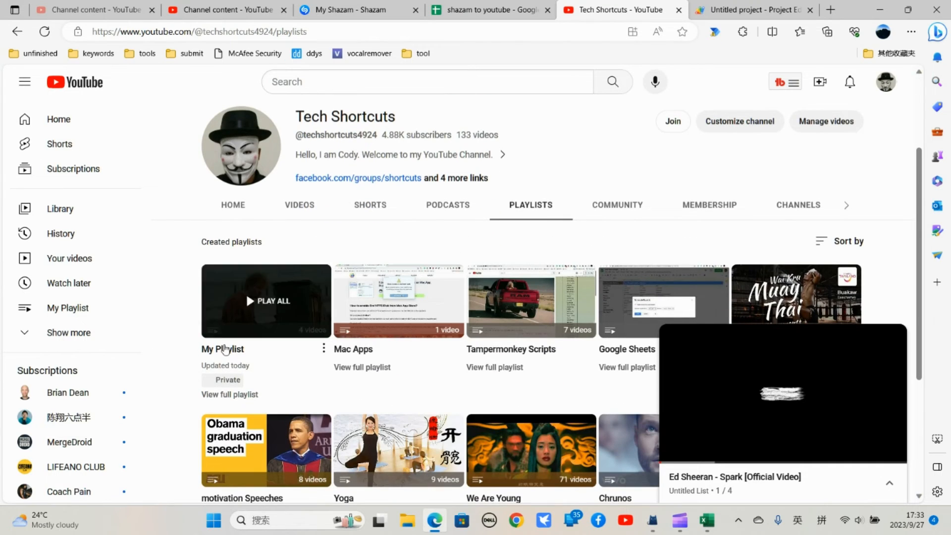
mouse_move(230, 349)
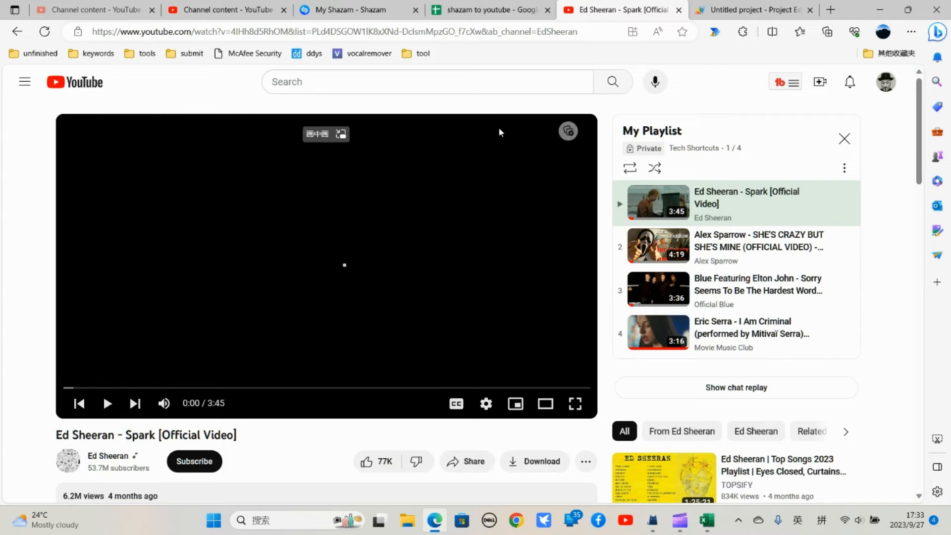
left_click(489, 10)
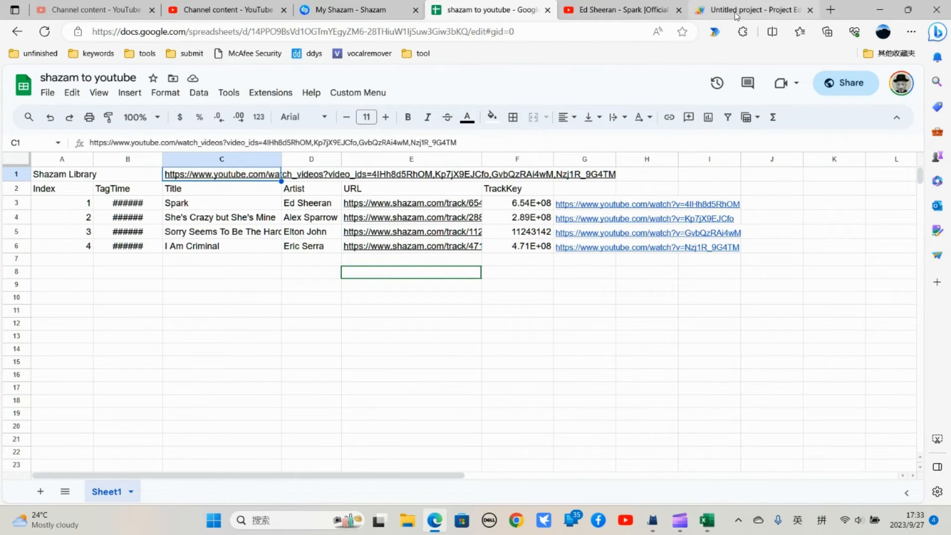
Find the createYouTubePlaylist code in Apps Script and highlight the 'My Playlist' title
left_click(752, 10)
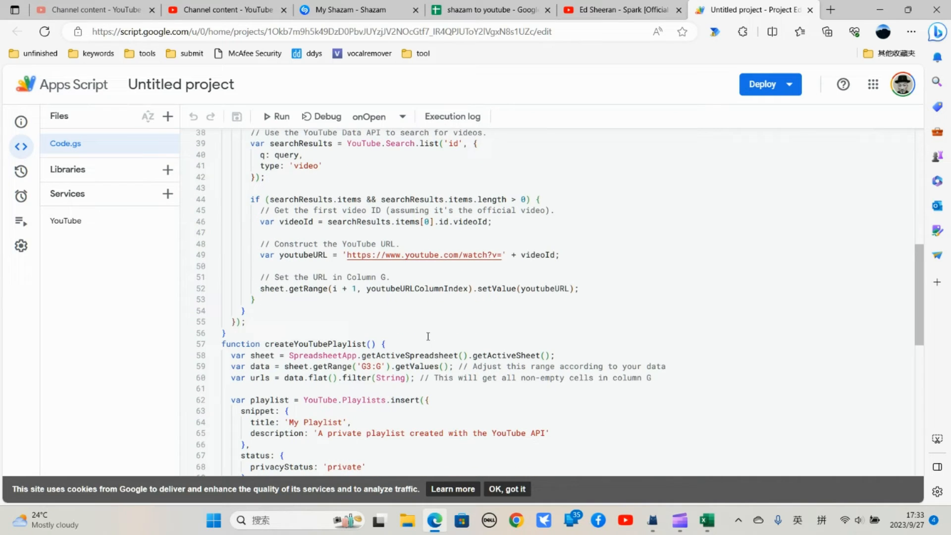
scroll("down", 3)
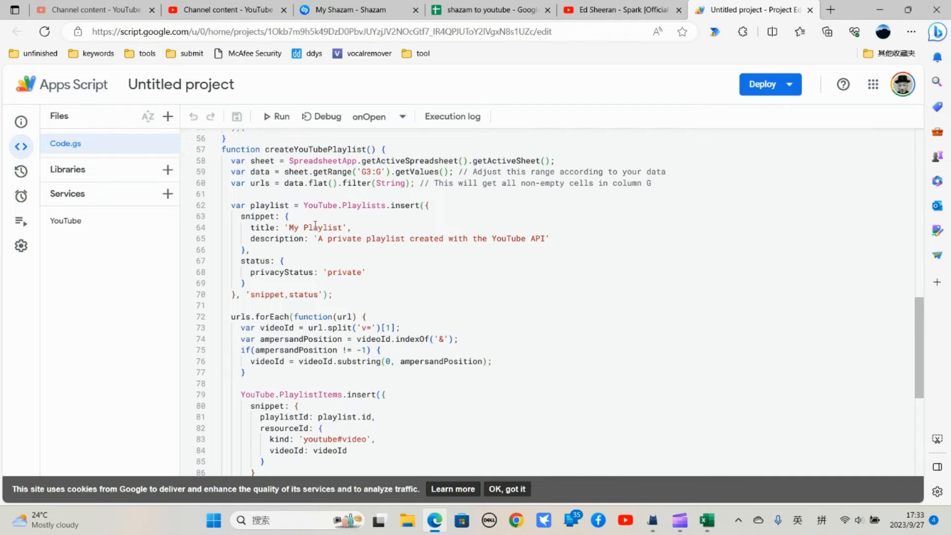
double_click(313, 227)
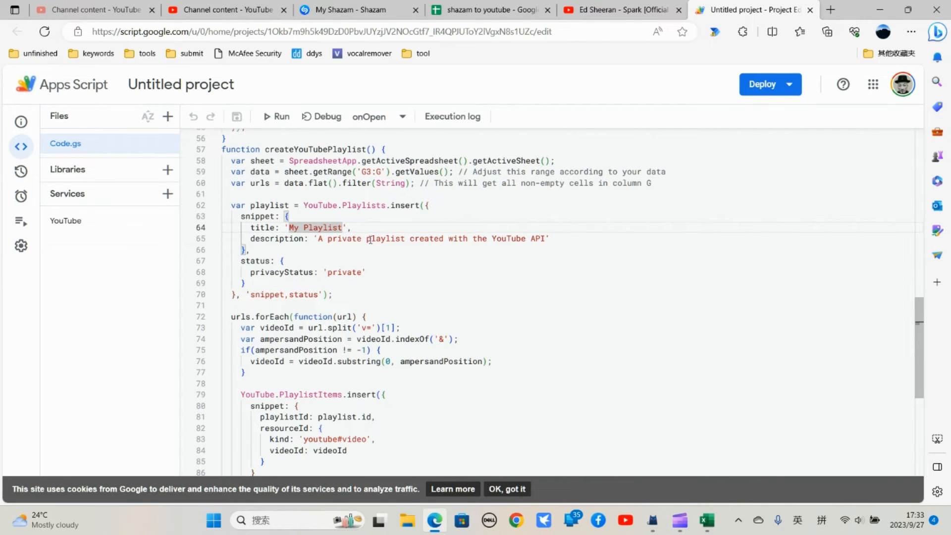
mouse_move(495, 244)
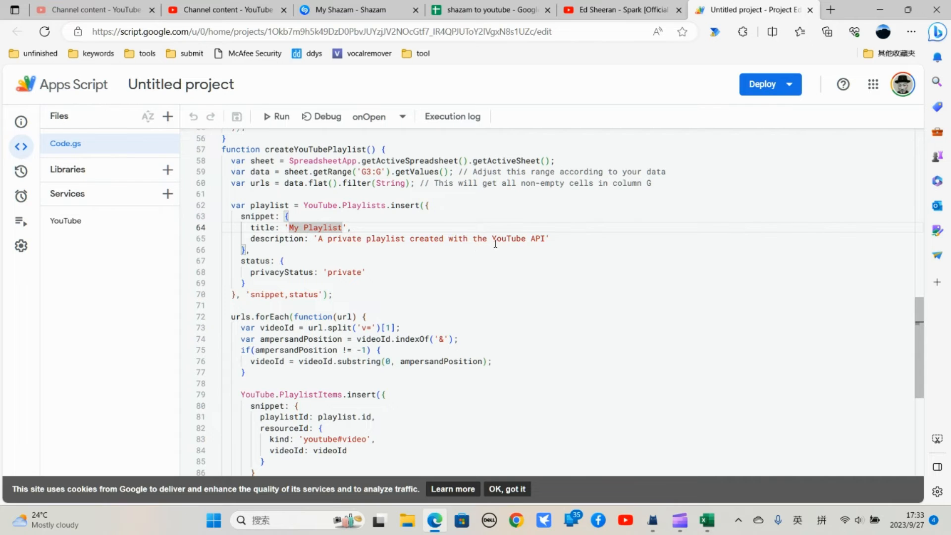
left_click(618, 10)
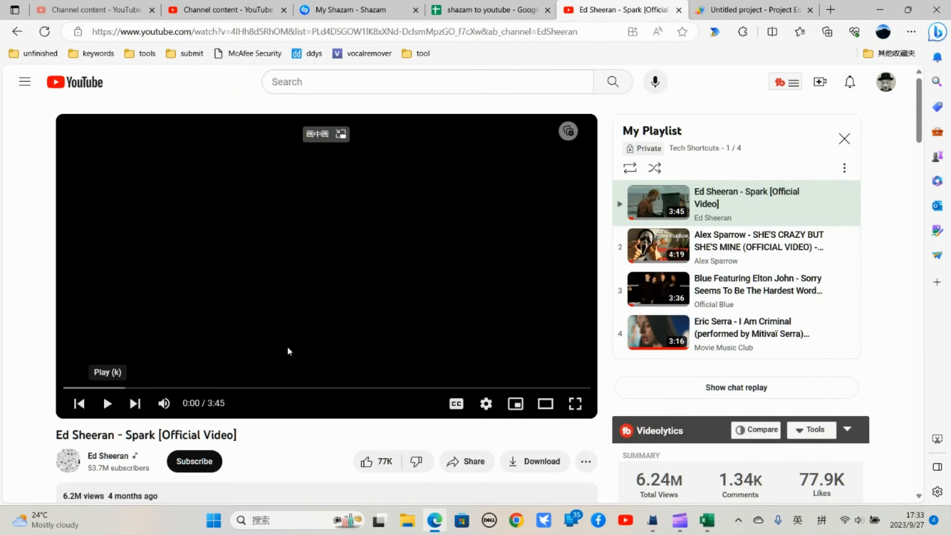
scroll("down", 3)
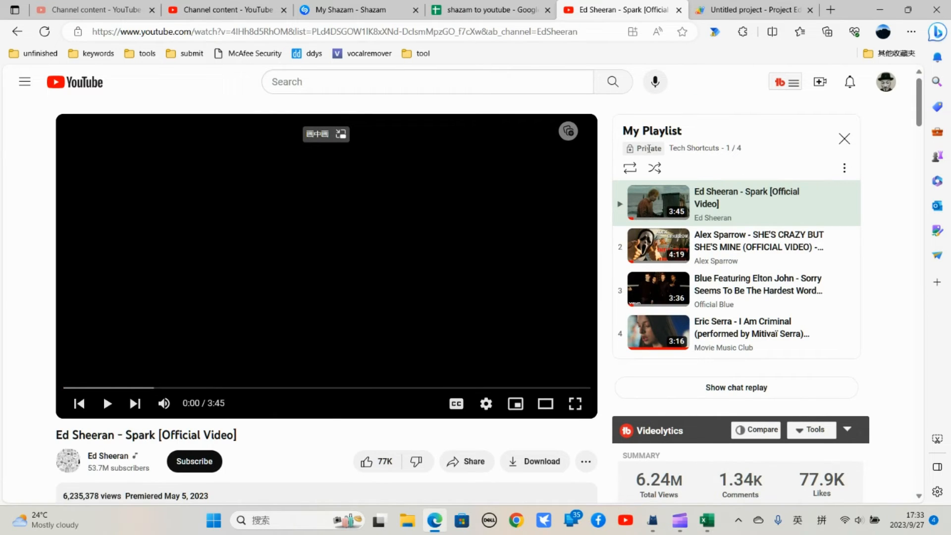
scroll("down", 3)
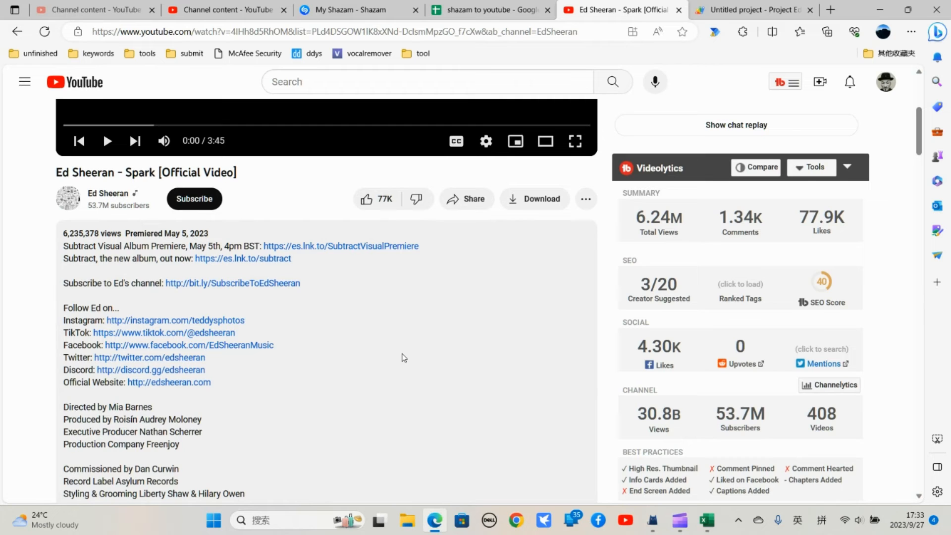
scroll("down", 3)
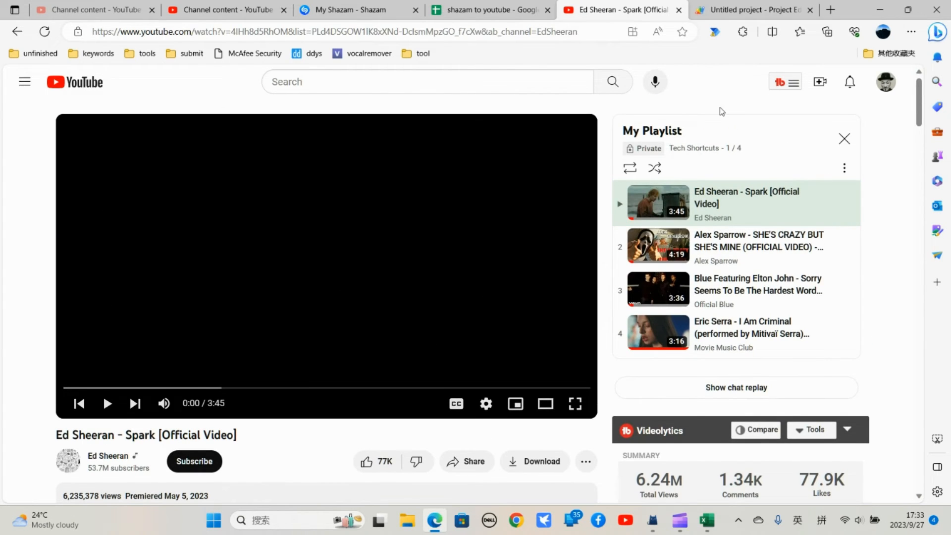
left_click(752, 9)
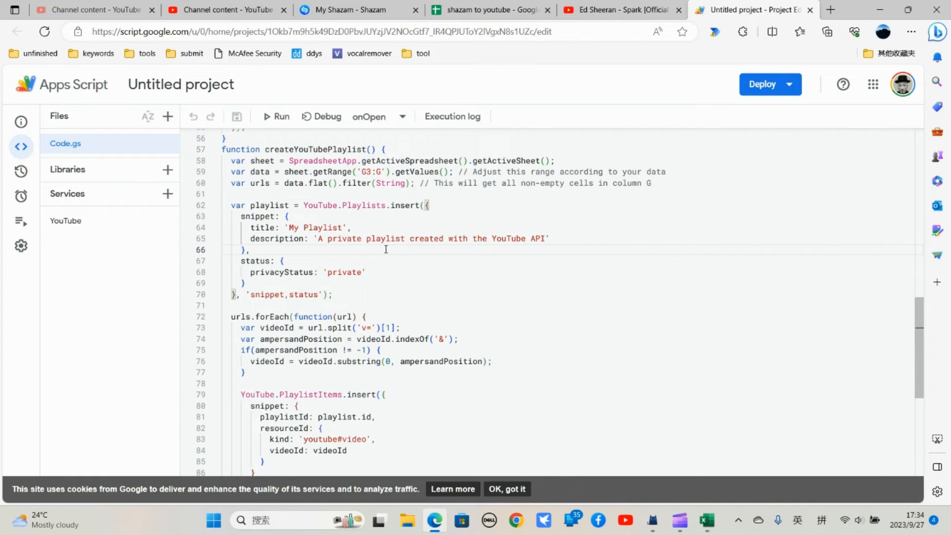
mouse_move(276, 271)
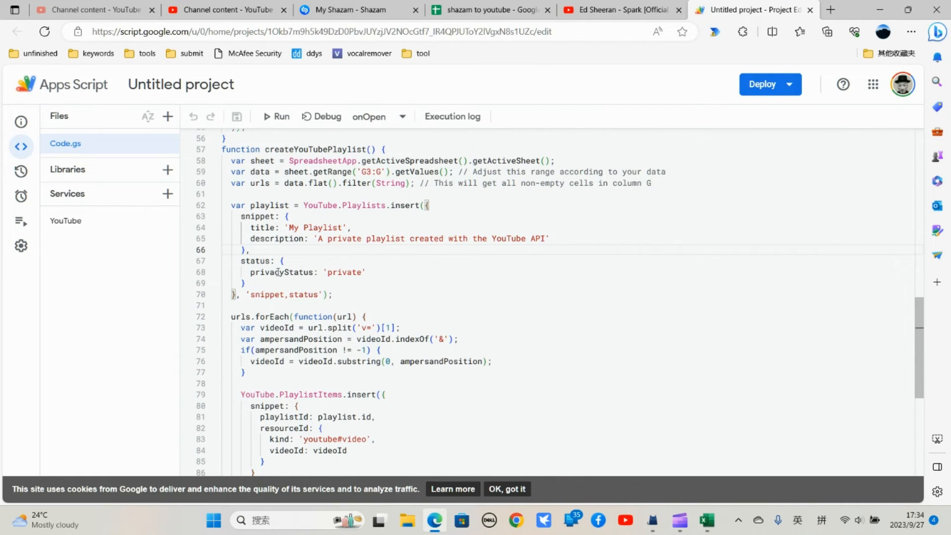
mouse_move(354, 258)
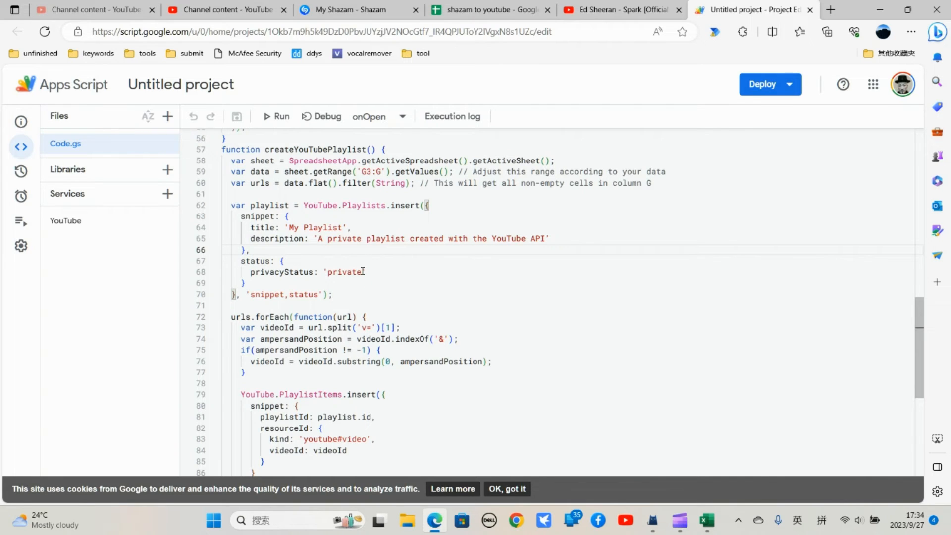
mouse_move(534, 200)
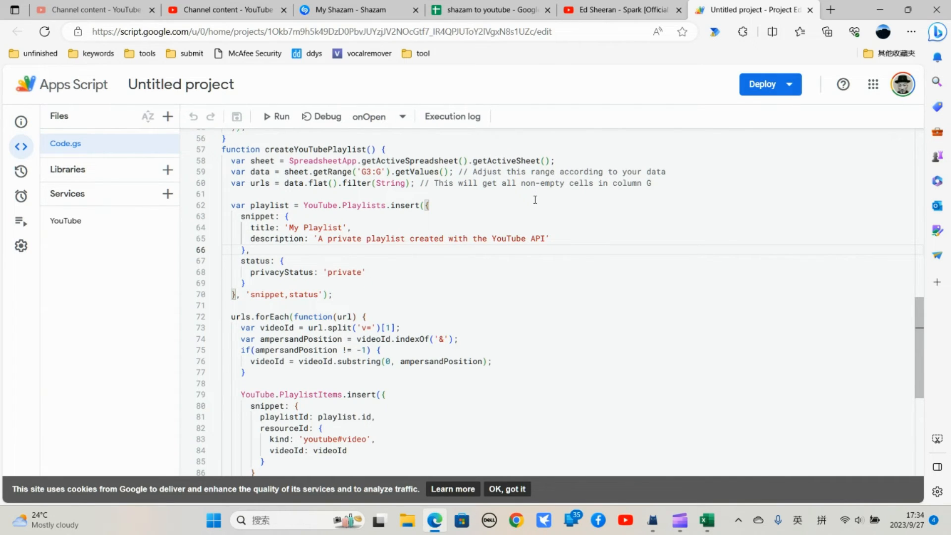
Replace the privacyStatus value 'private' with 'public' in the script
left_click(361, 272)
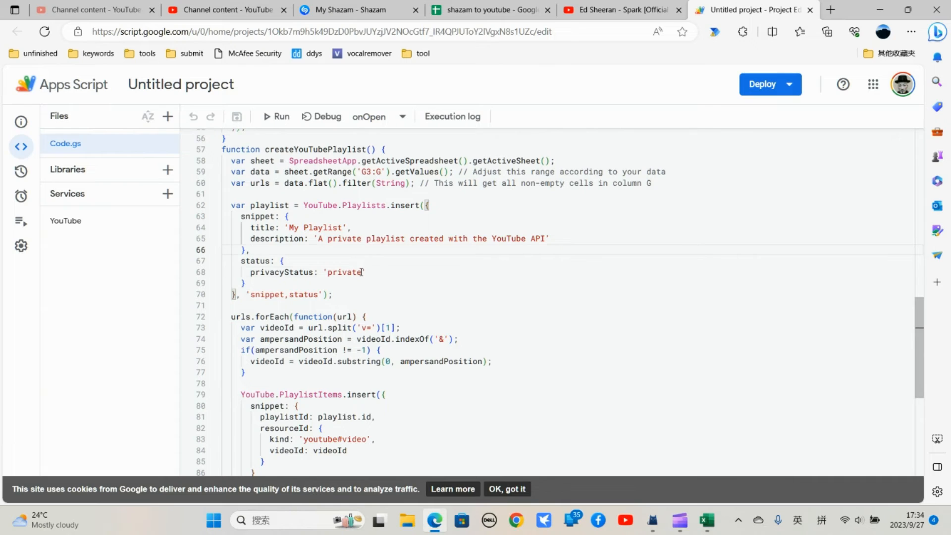
double_click(343, 272)
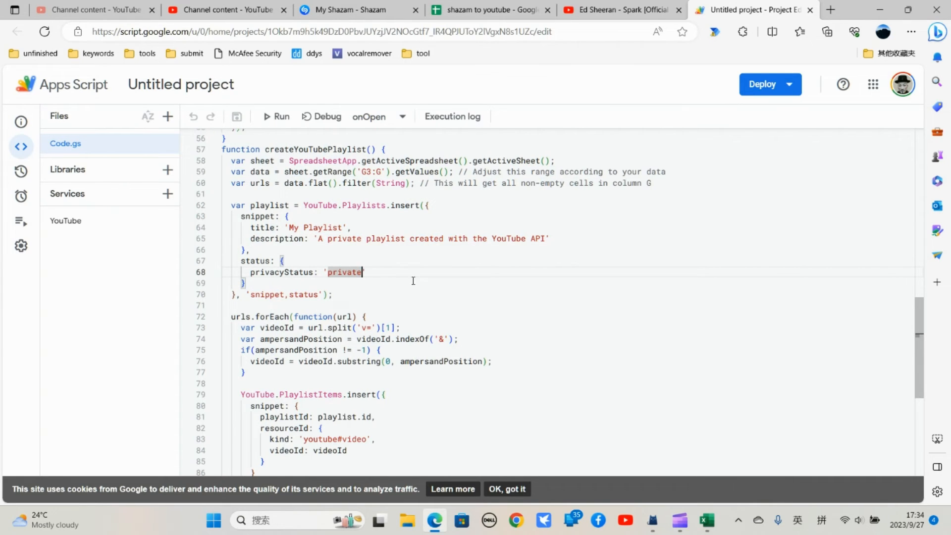
key("Backspace")
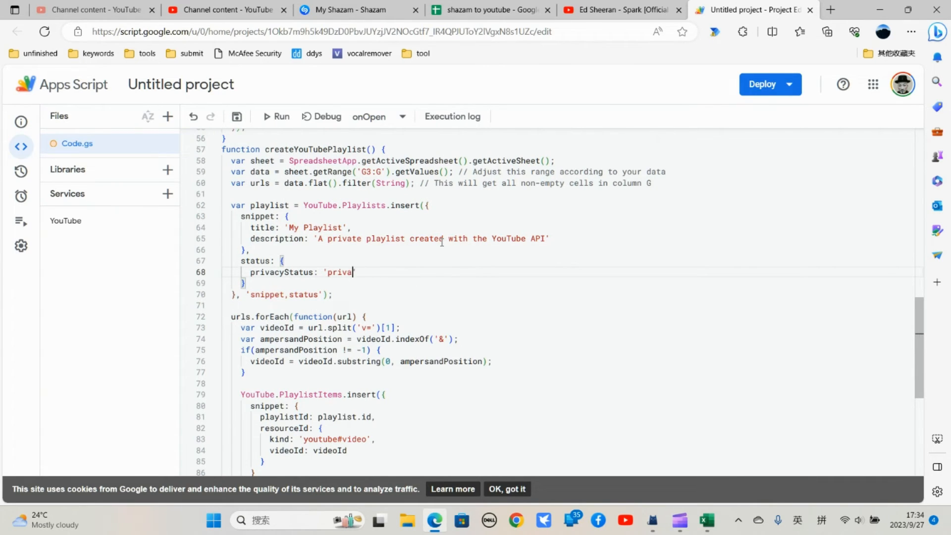
type("pu")
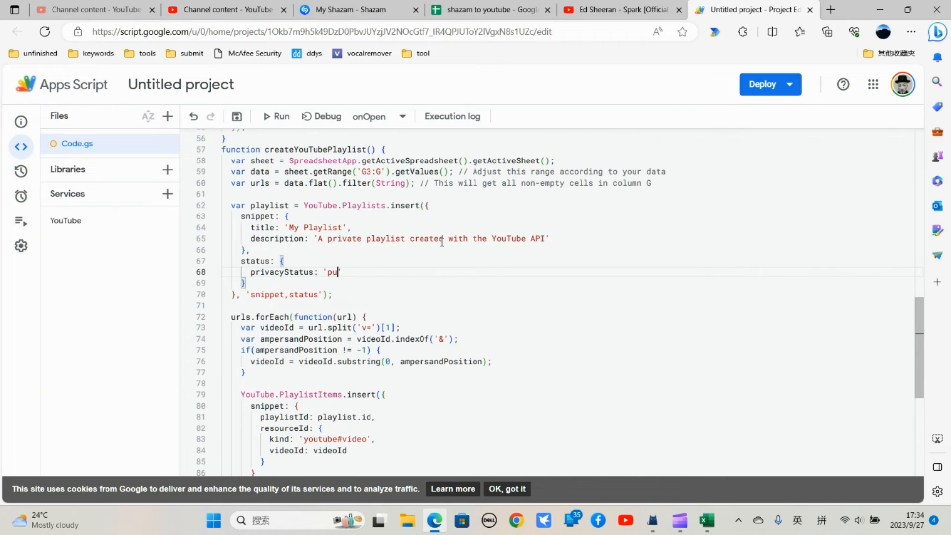
type("blic")
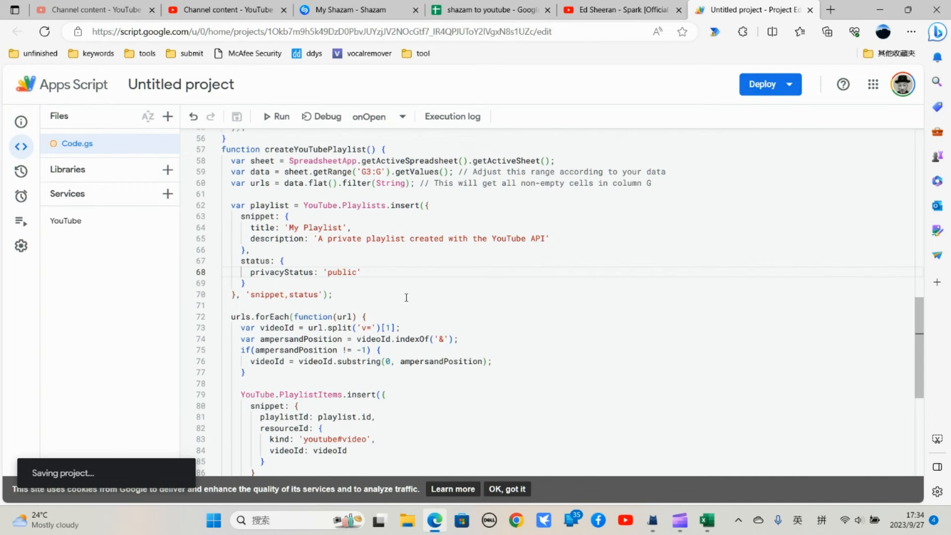
Save My Playlist to the YouTube library and return to the channel's playlists
left_click(619, 10)
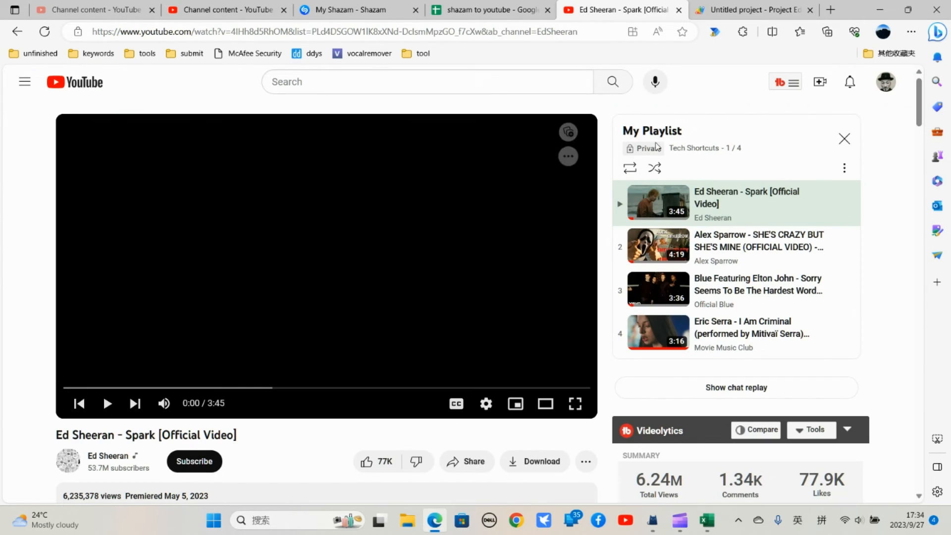
left_click(843, 139)
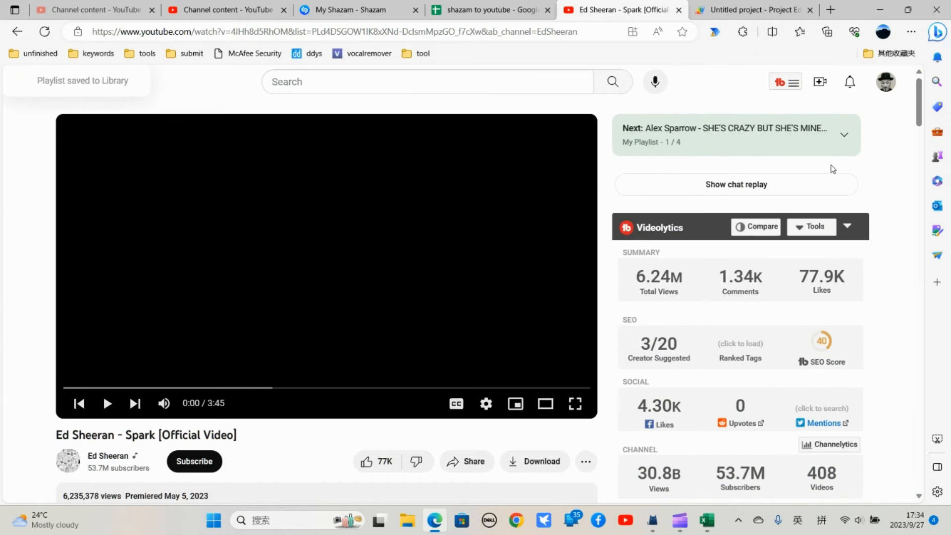
scroll("down", 3)
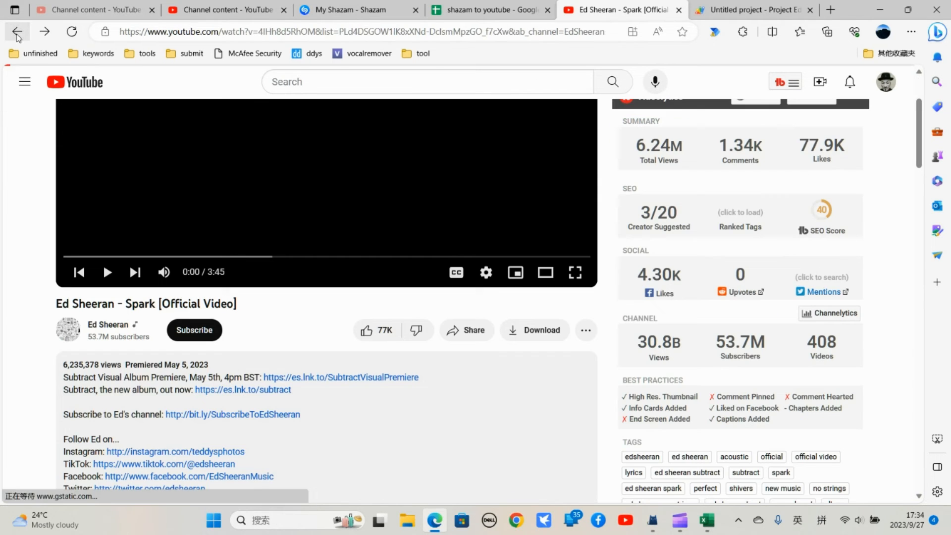
left_click(16, 31)
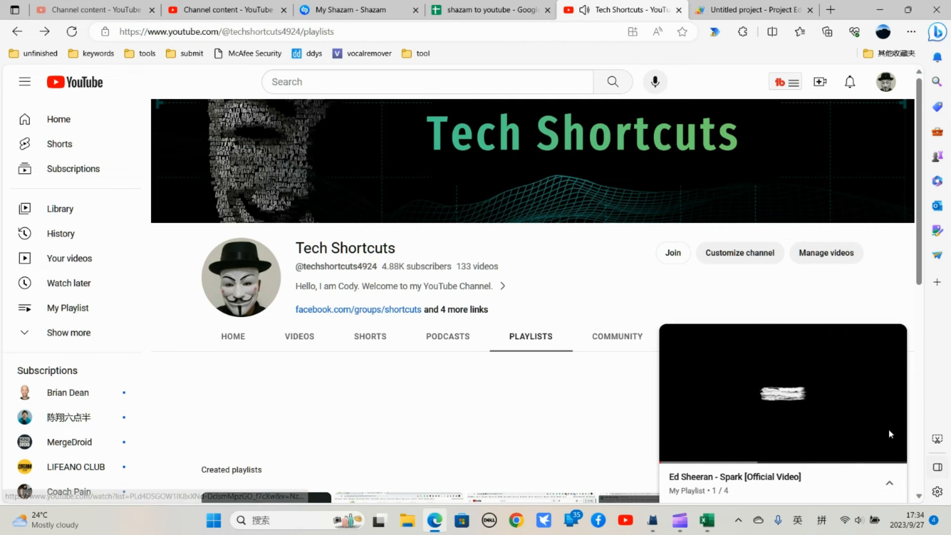
Delete the old private My Playlist and return to the Shazam spreadsheet
scroll("down", 3)
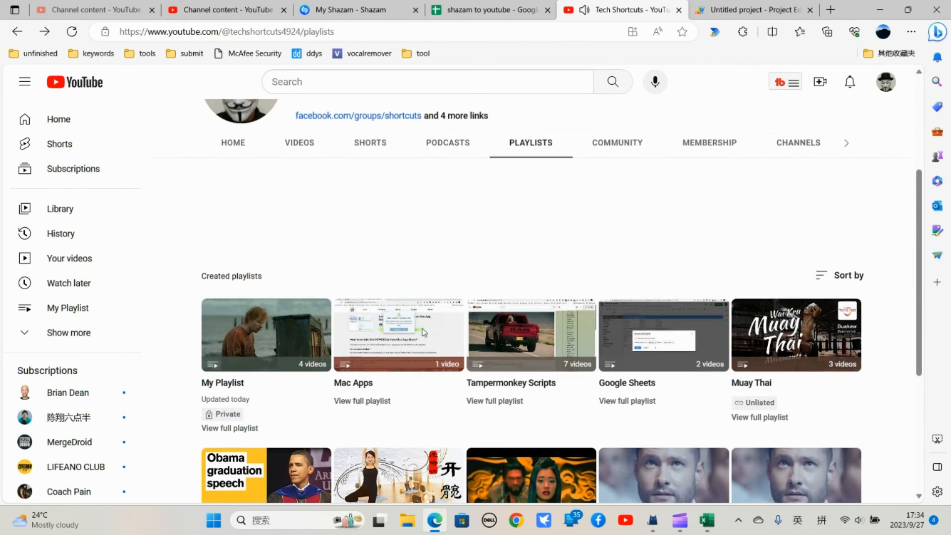
left_click(323, 381)
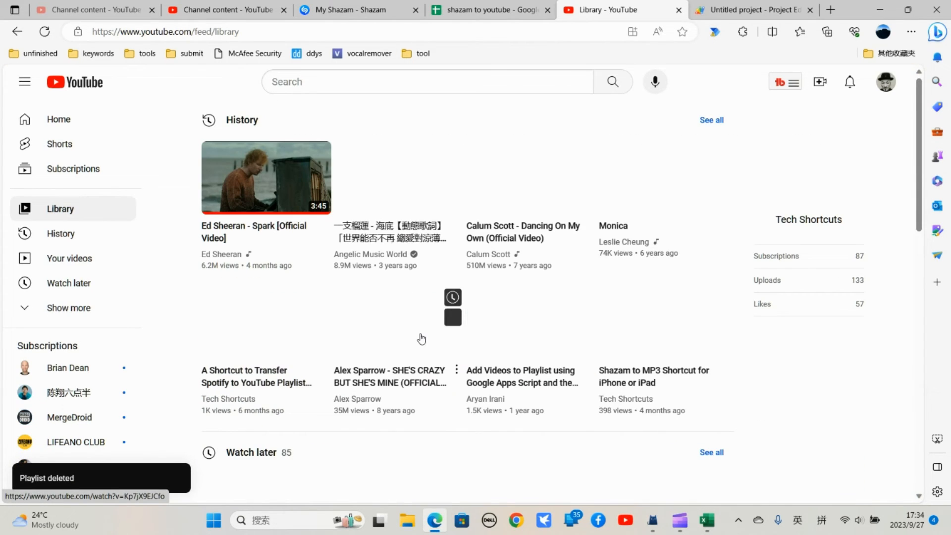
left_click(489, 10)
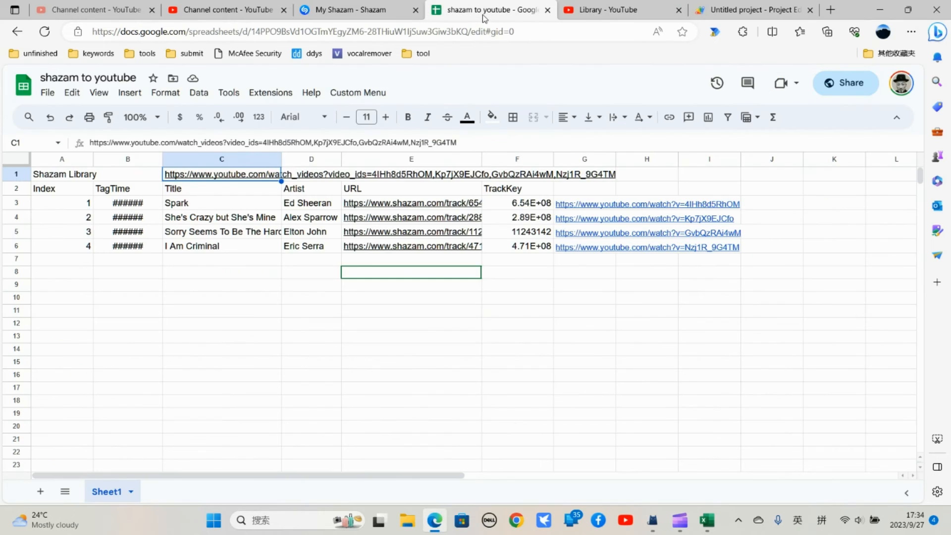
Run Custom Menu > Add The Playlist To Your YouTube Library, then view the YouTube library
left_click(357, 92)
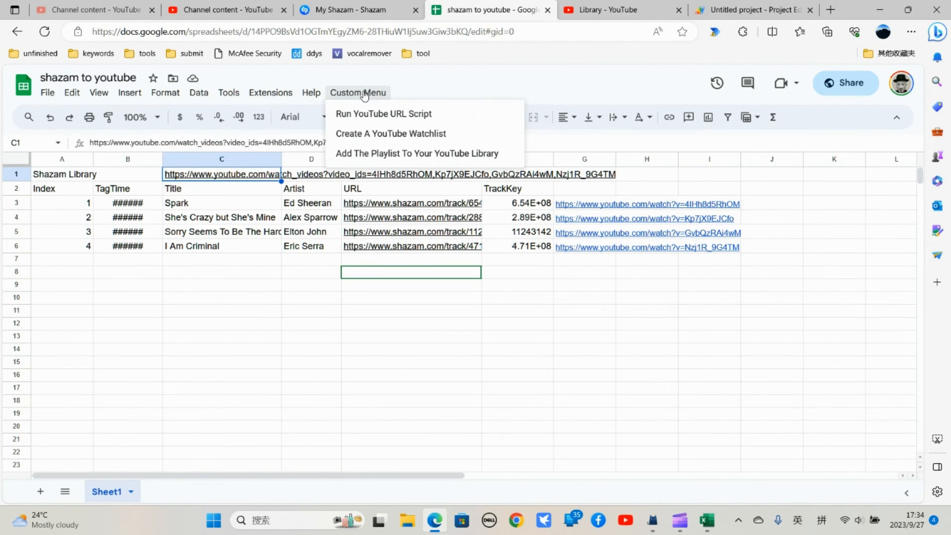
mouse_move(417, 153)
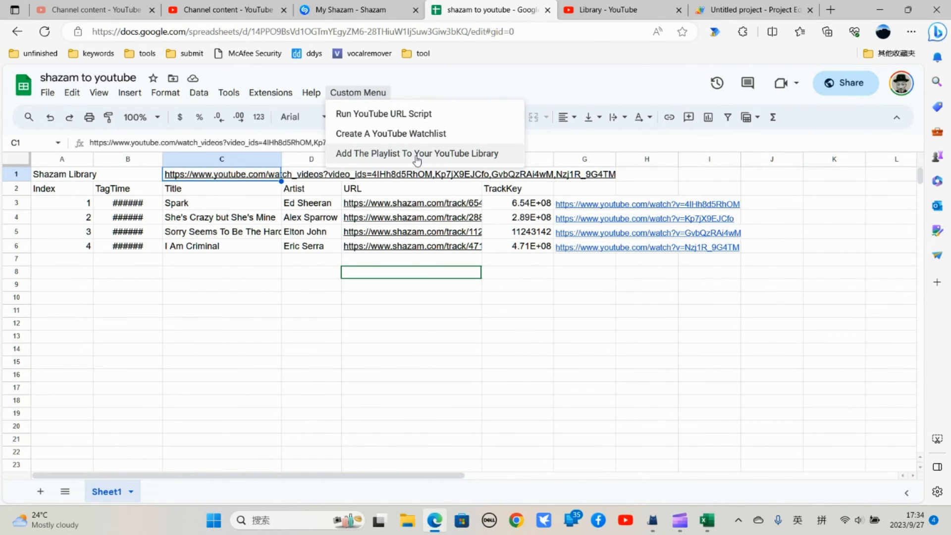
left_click(416, 153)
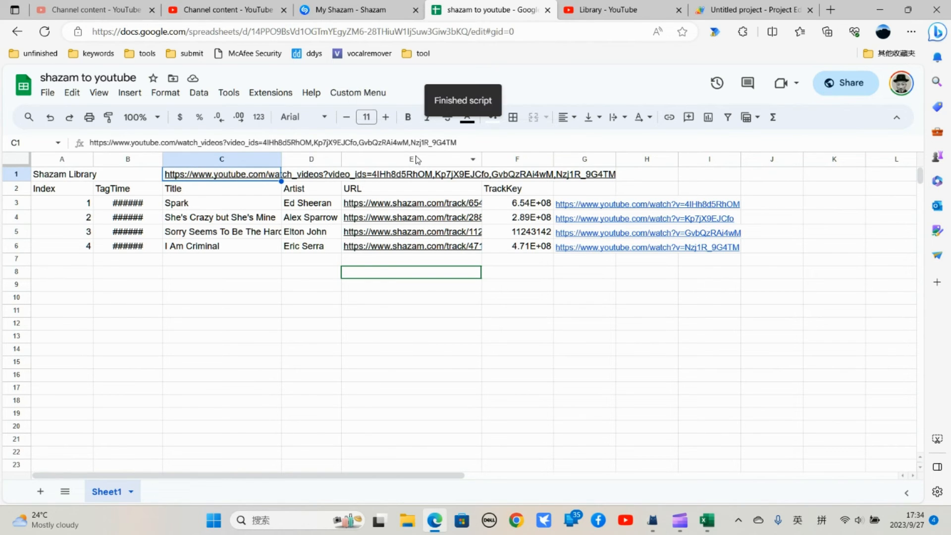
left_click(617, 10)
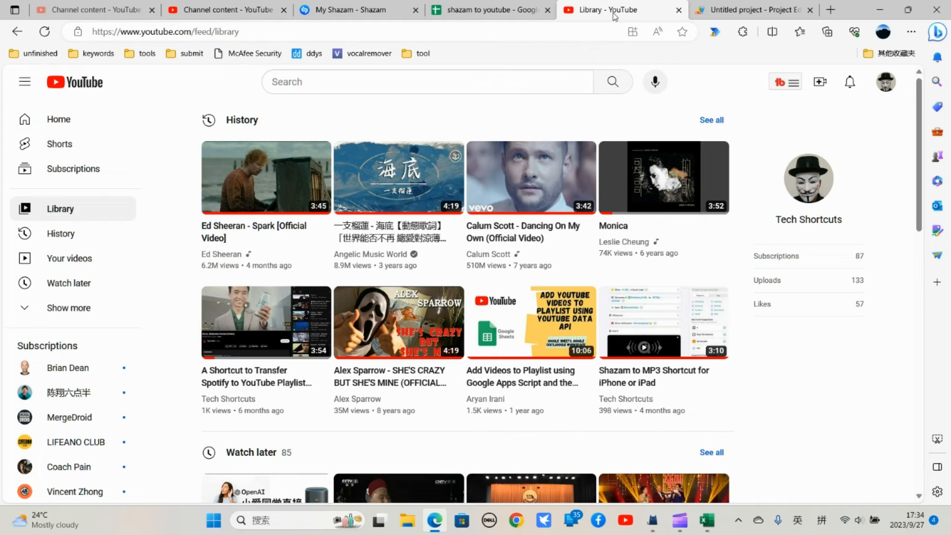
mouse_move(358, 284)
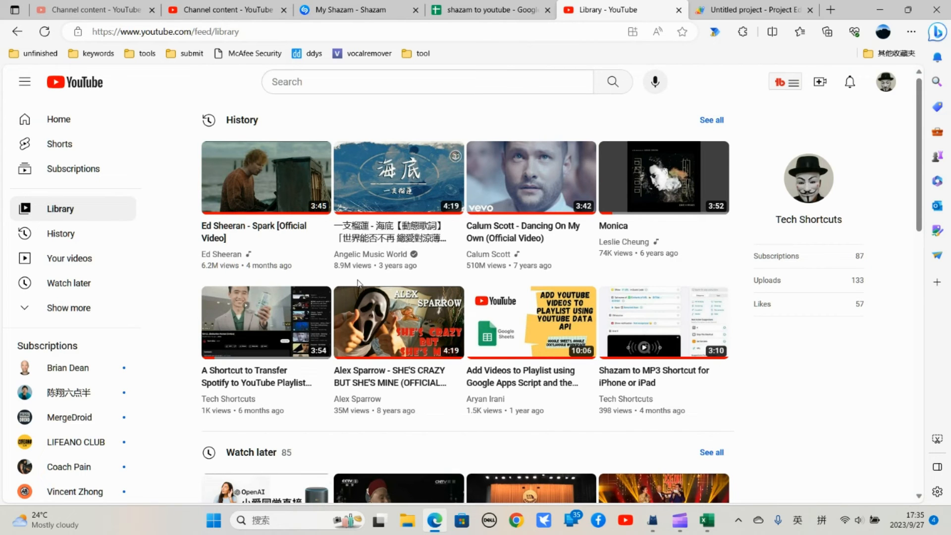
mouse_move(479, 290)
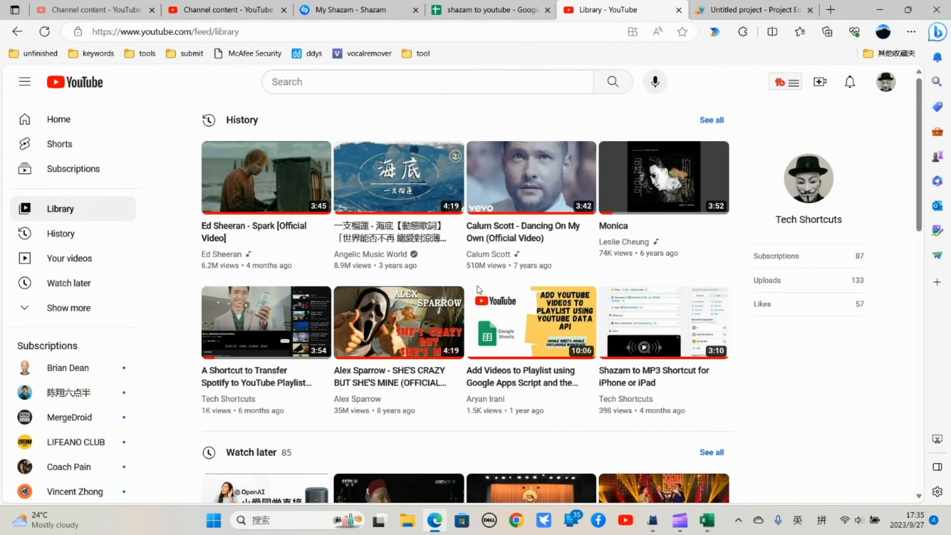
mouse_move(684, 168)
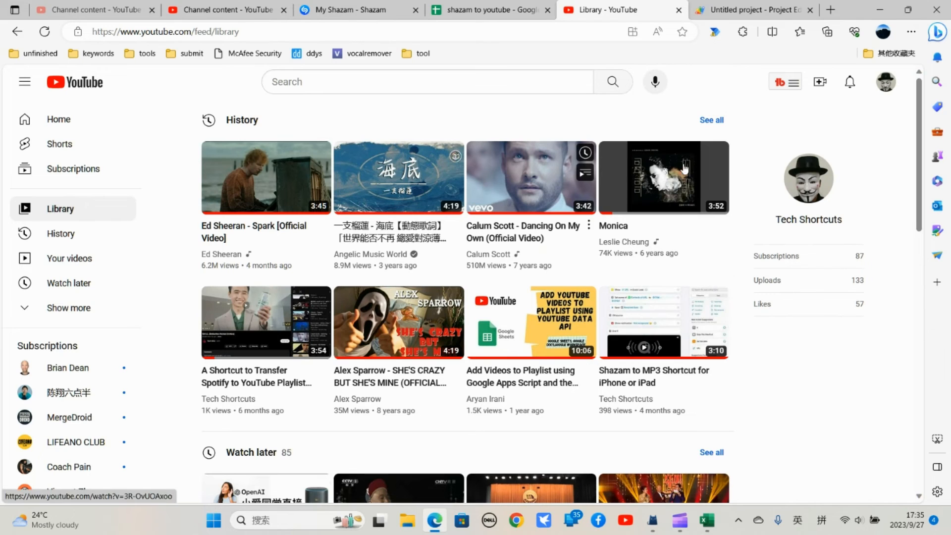
Go to Your channel's PLAYLISTS tab to find the new My Playlist with 4 videos
left_click(885, 82)
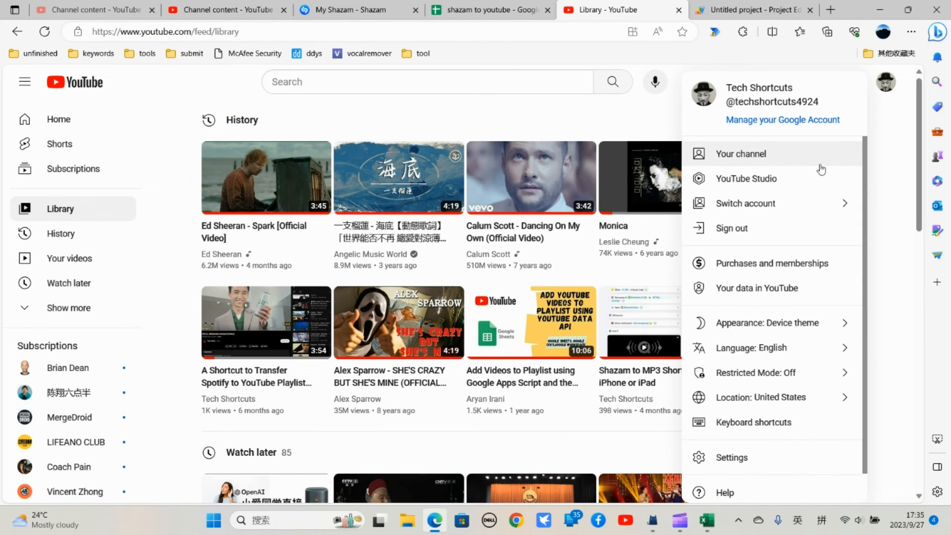
left_click(739, 153)
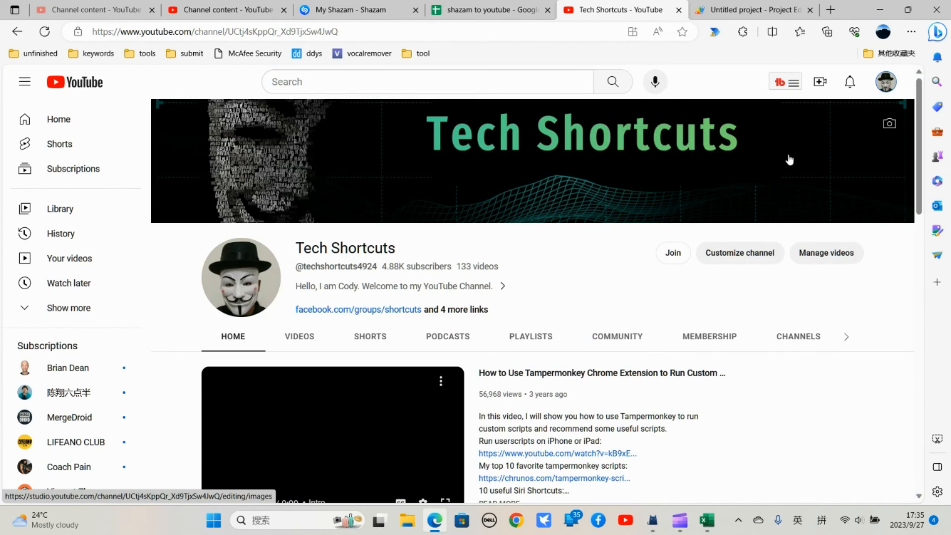
left_click(530, 337)
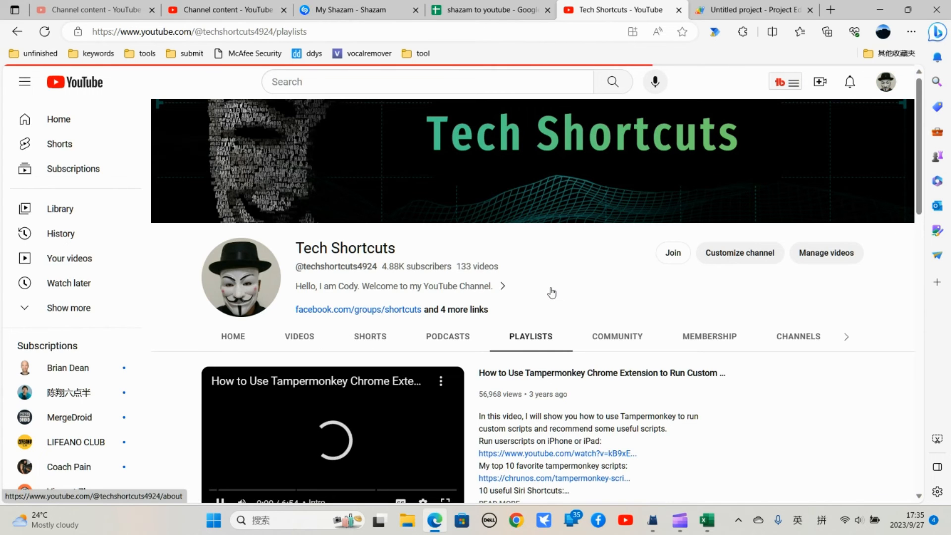
scroll("down", 3)
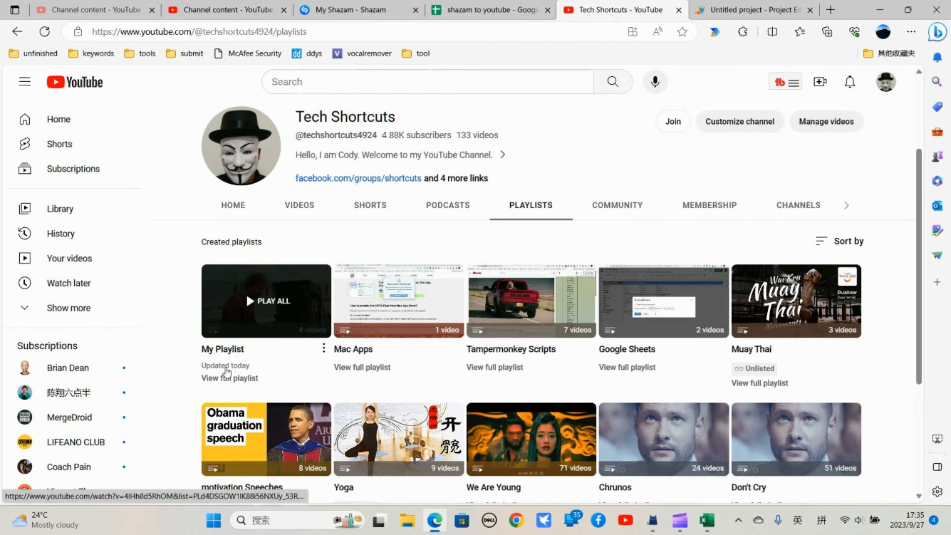
mouse_move(425, 395)
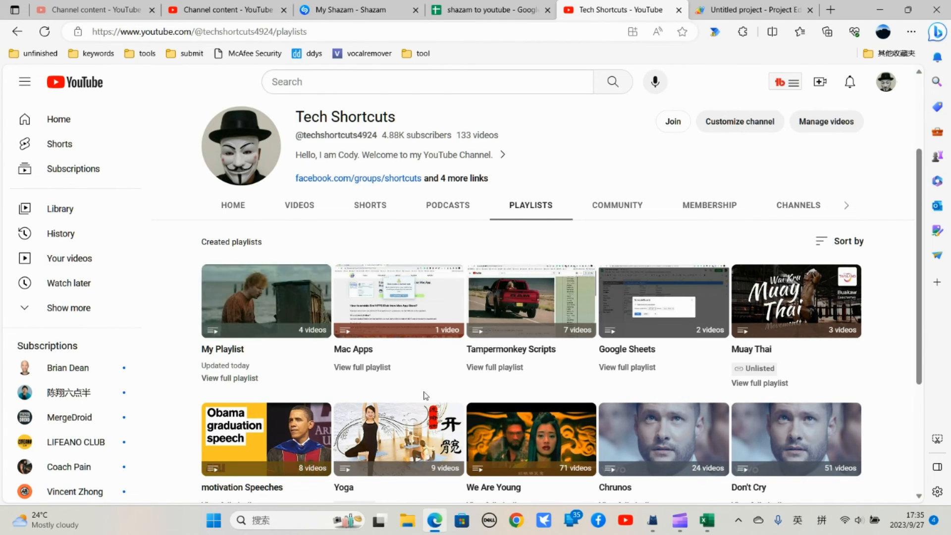
mouse_move(265, 300)
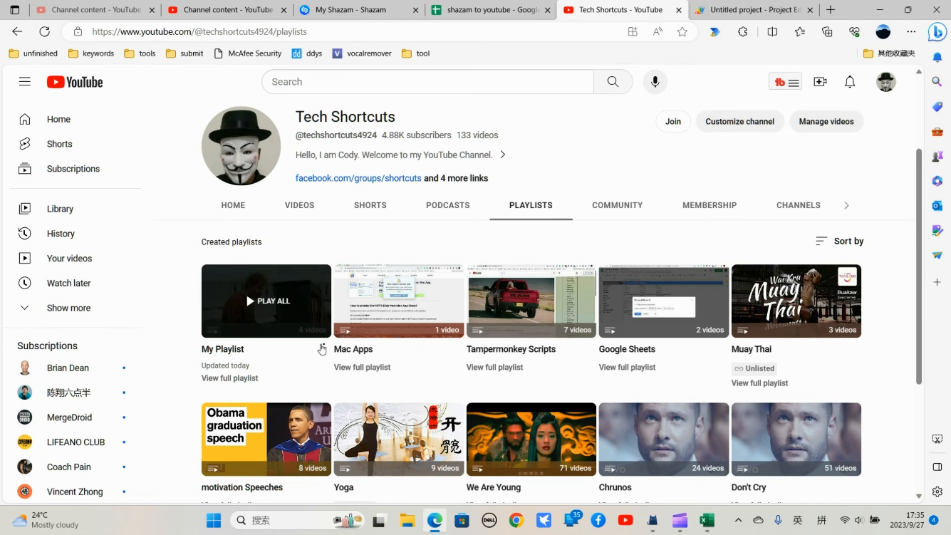
mouse_move(488, 10)
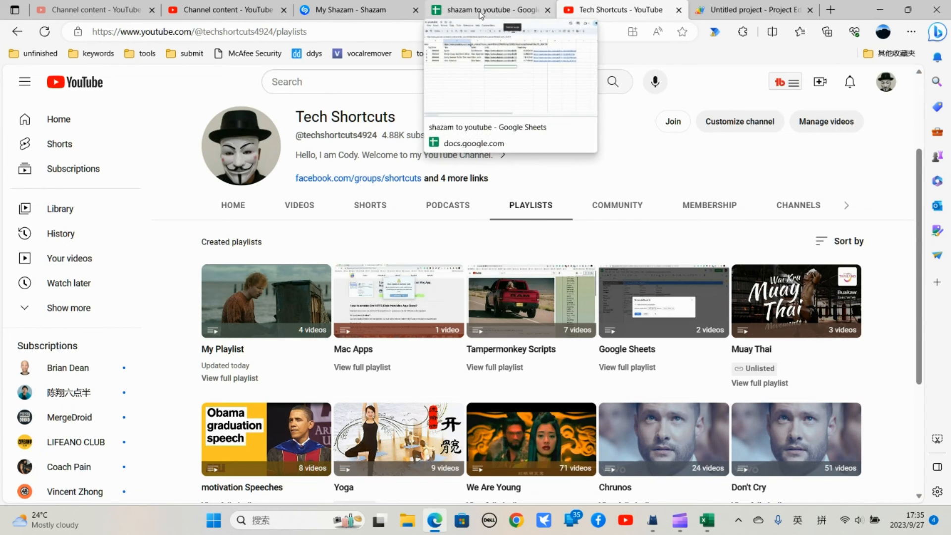
left_click(488, 10)
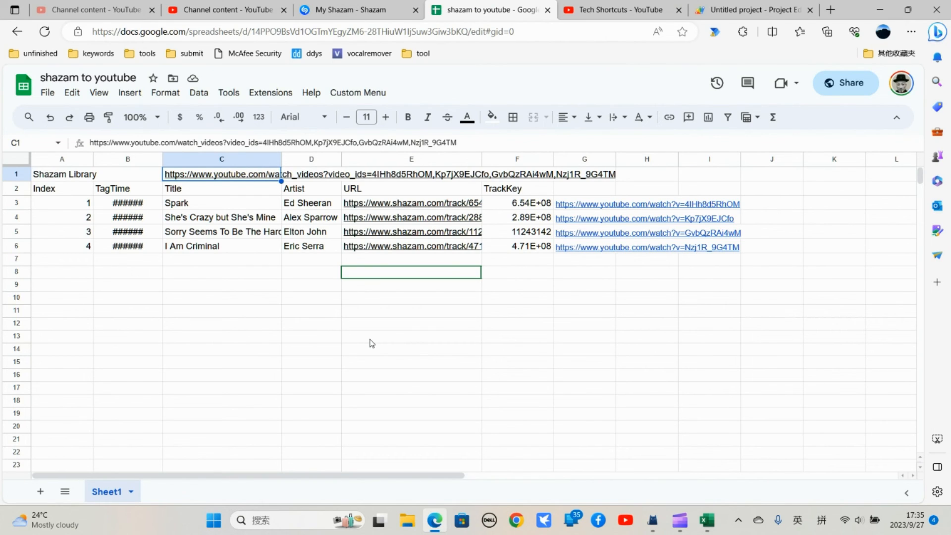
mouse_move(370, 329)
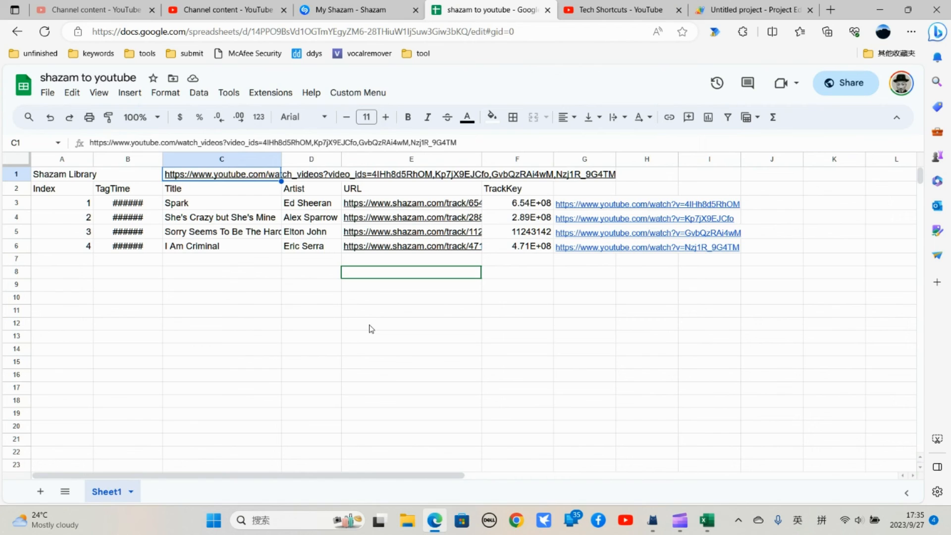
mouse_move(425, 290)
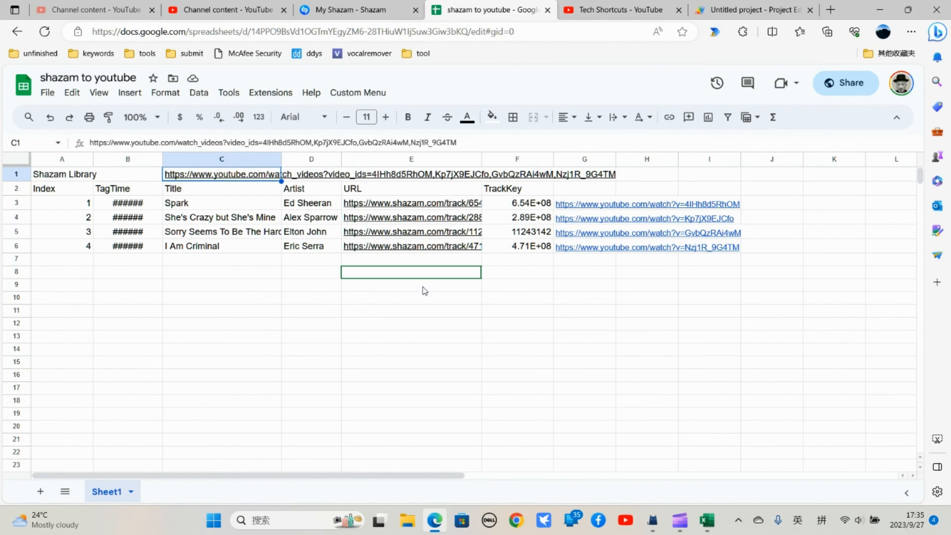
mouse_move(255, 267)
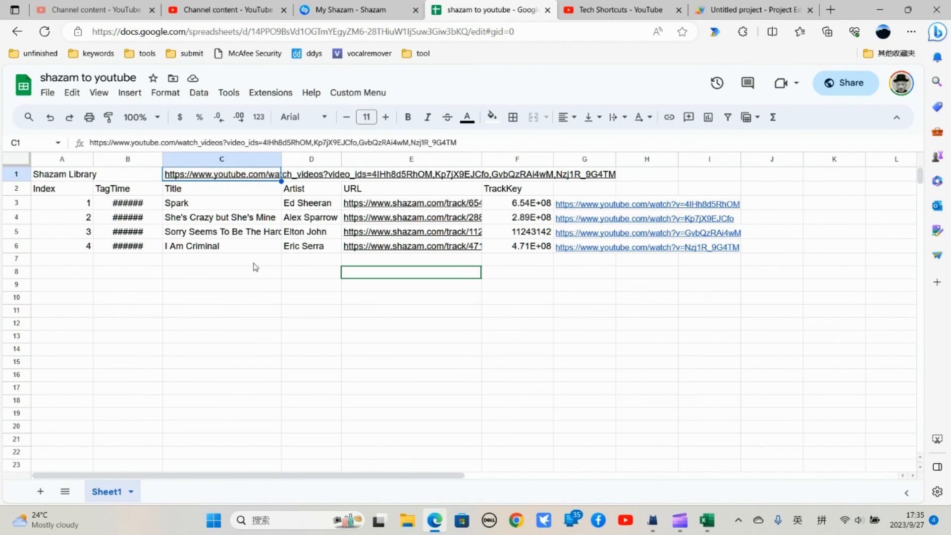
left_click(46, 92)
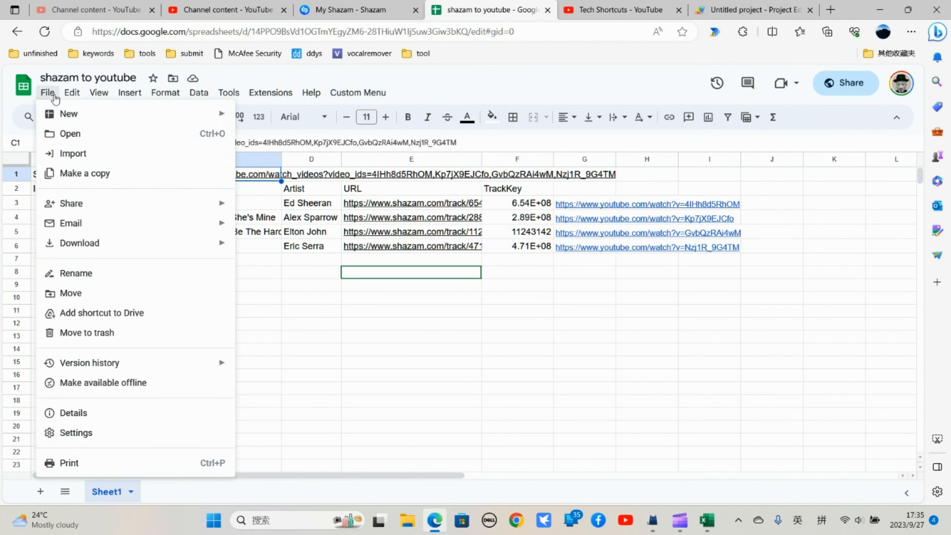
mouse_move(84, 173)
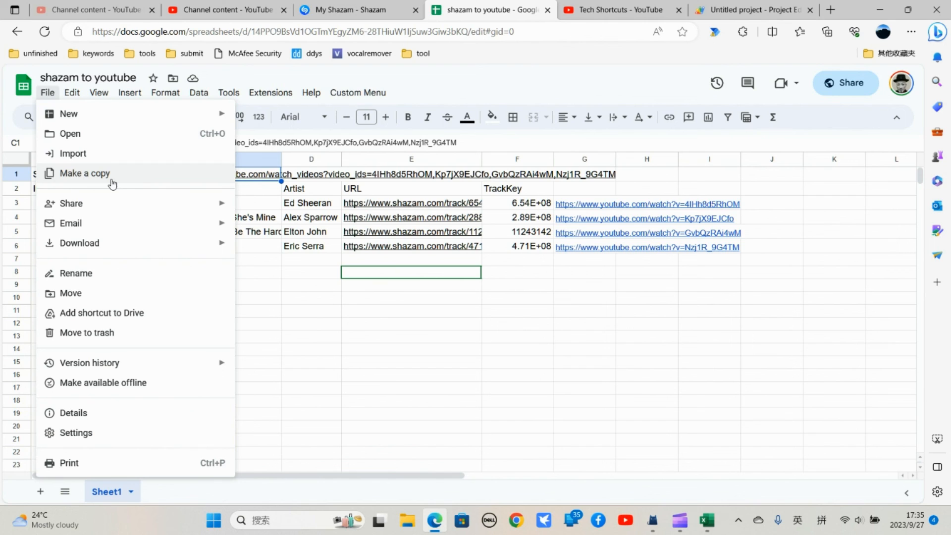
left_click(358, 93)
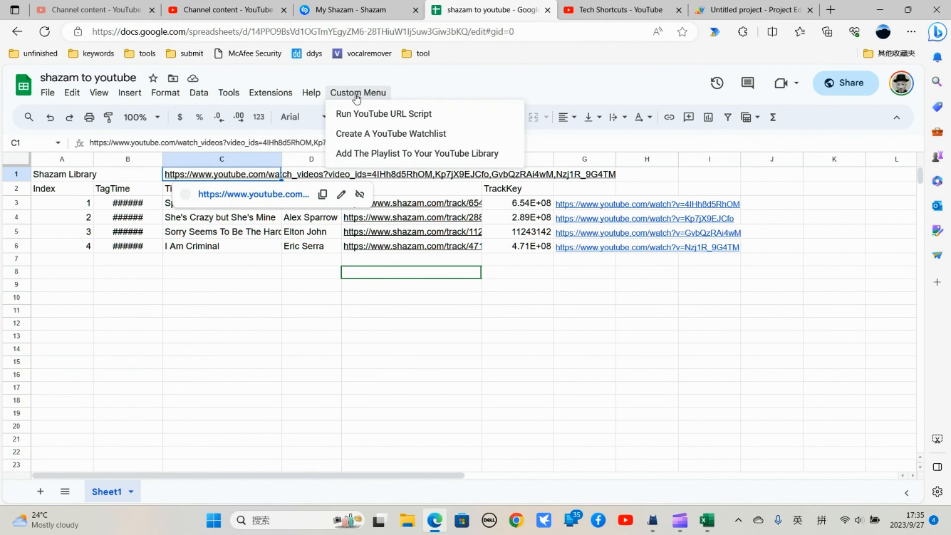
mouse_move(364, 114)
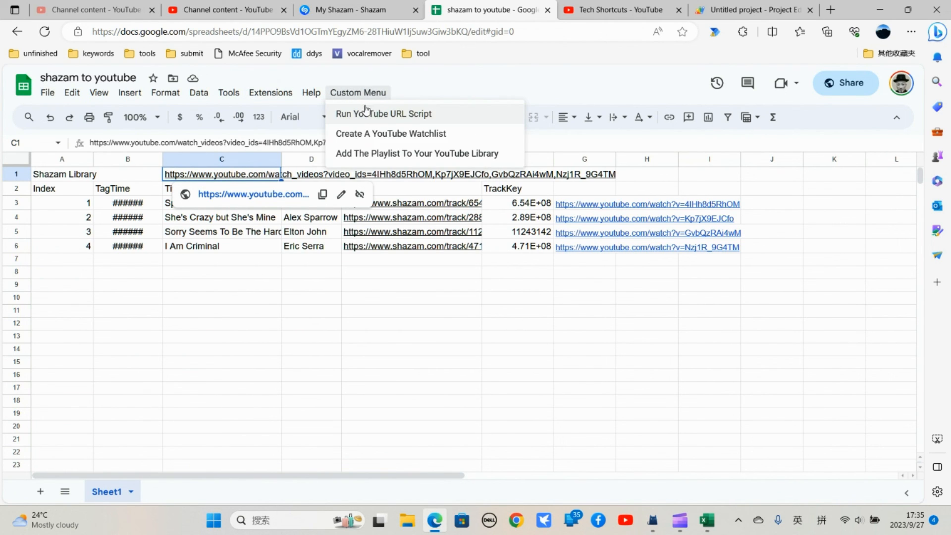
left_click(270, 93)
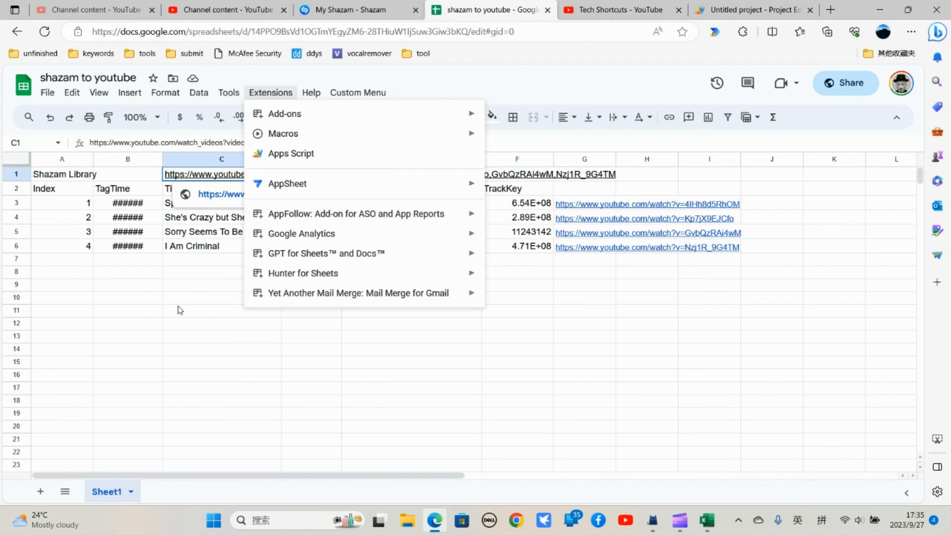
left_click(221, 336)
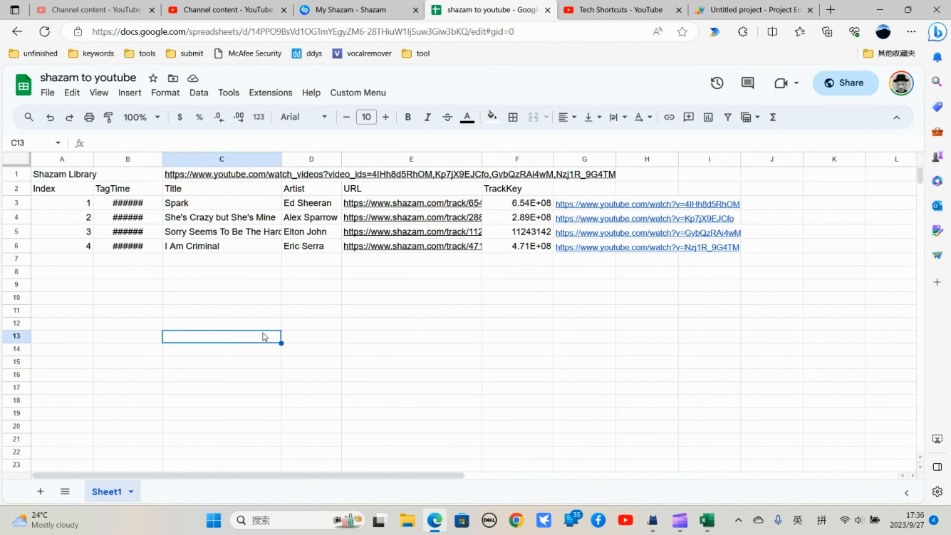
mouse_move(314, 284)
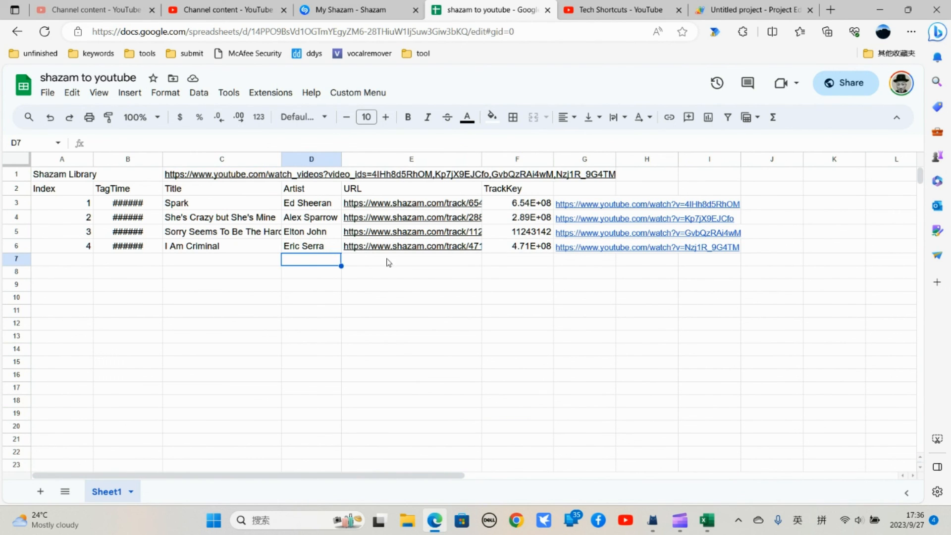
left_click(618, 10)
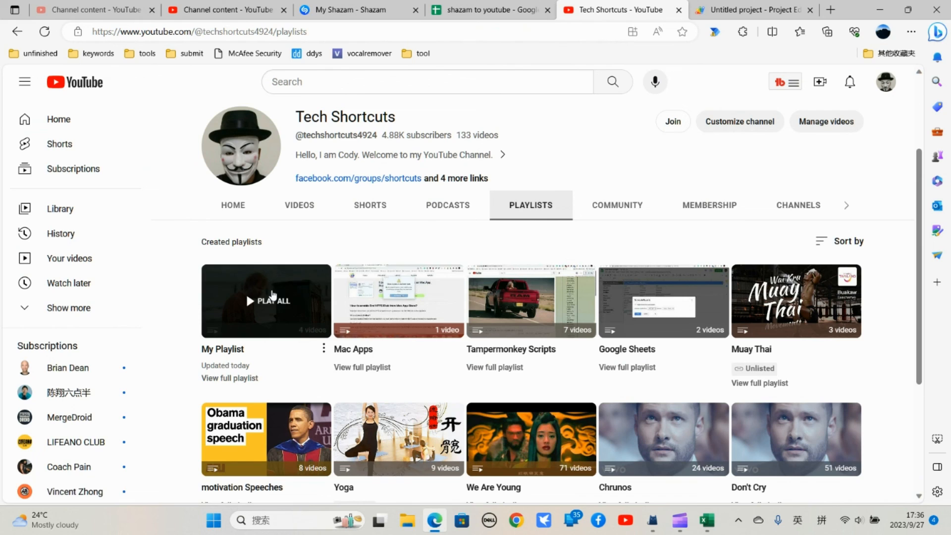